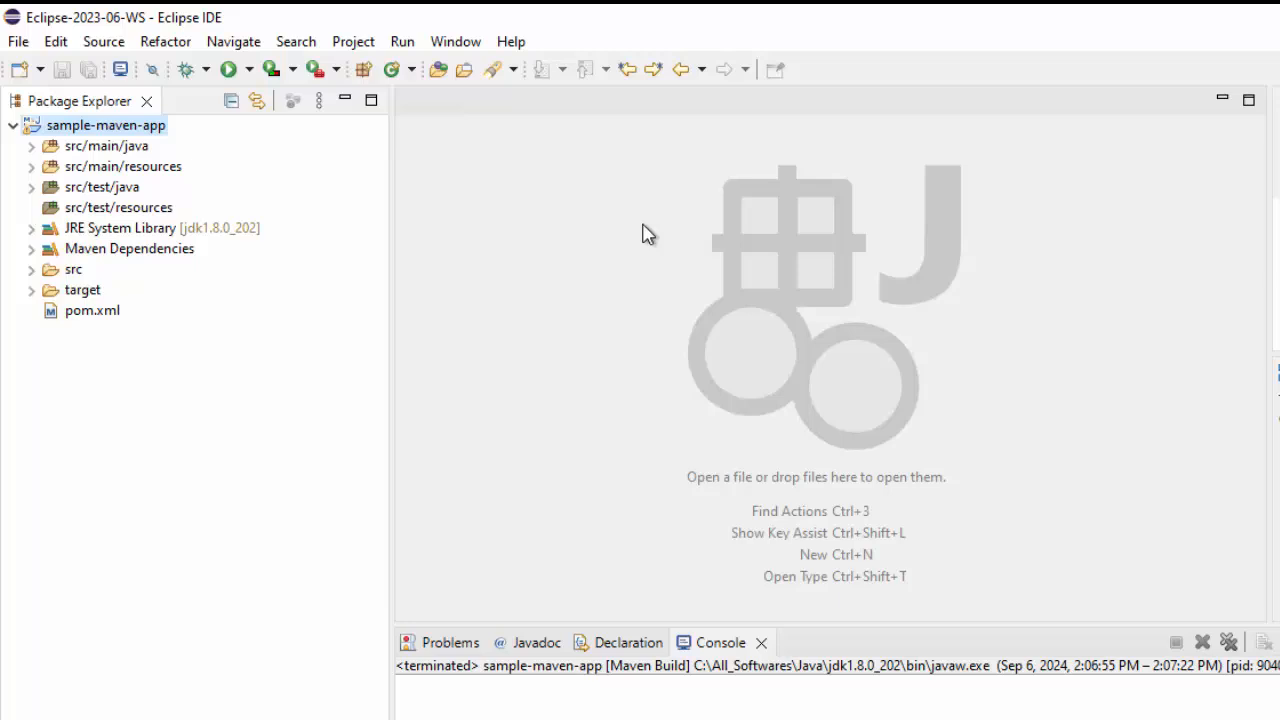
{"action": "mouse_move", "coordinate": [510, 40]}
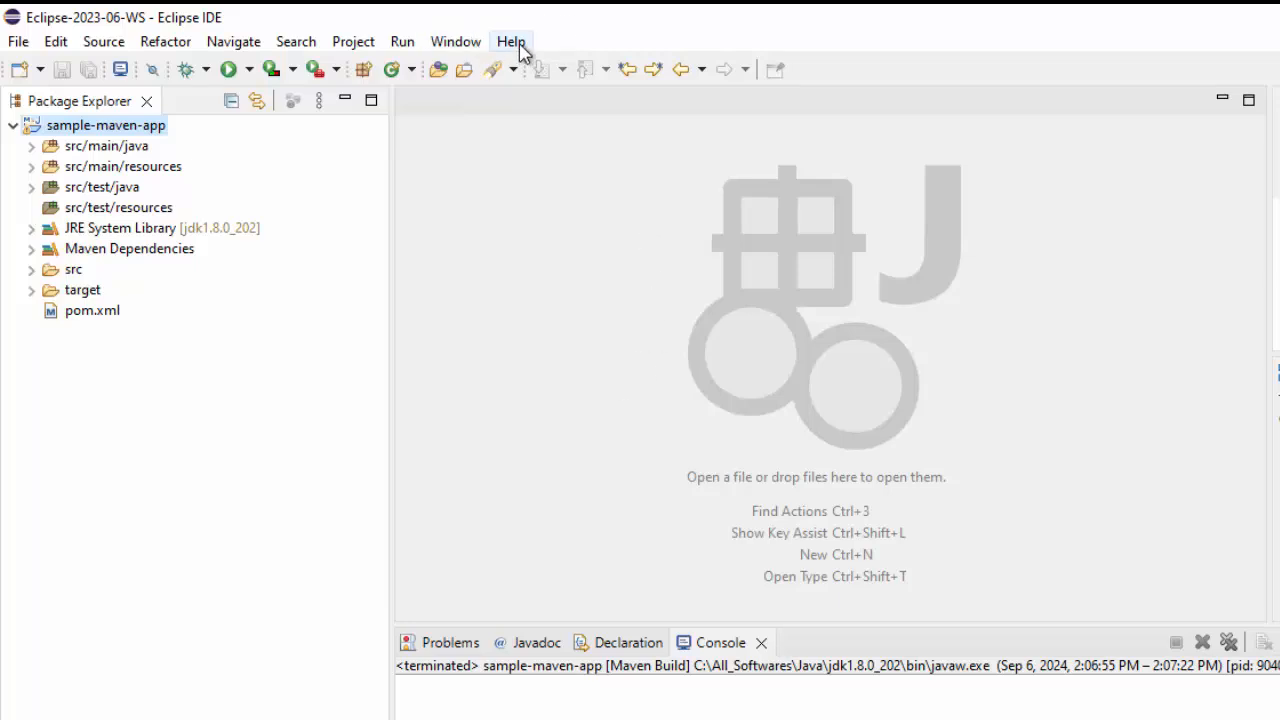
Check the installed Eclipse version in Help > About and dismiss it.
{"action": "left_click", "coordinate": [508, 40]}
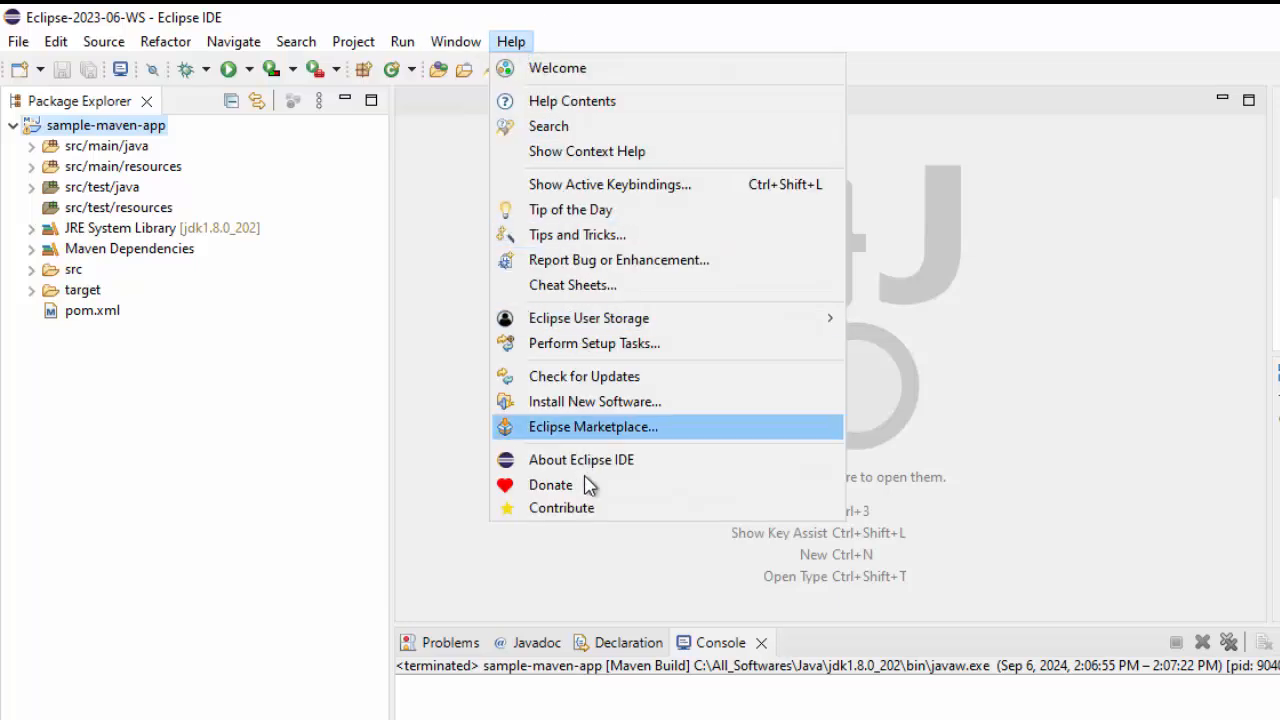
{"action": "left_click", "coordinate": [580, 458]}
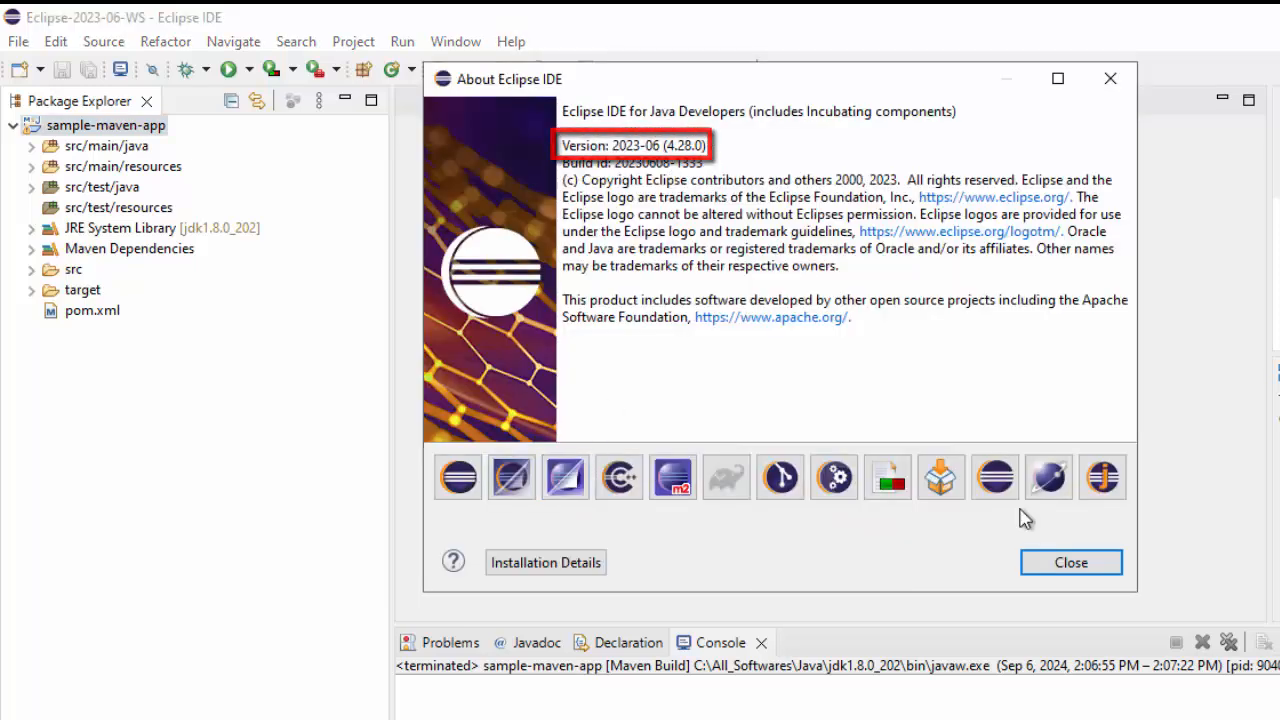
{"action": "left_click", "coordinate": [1070, 562]}
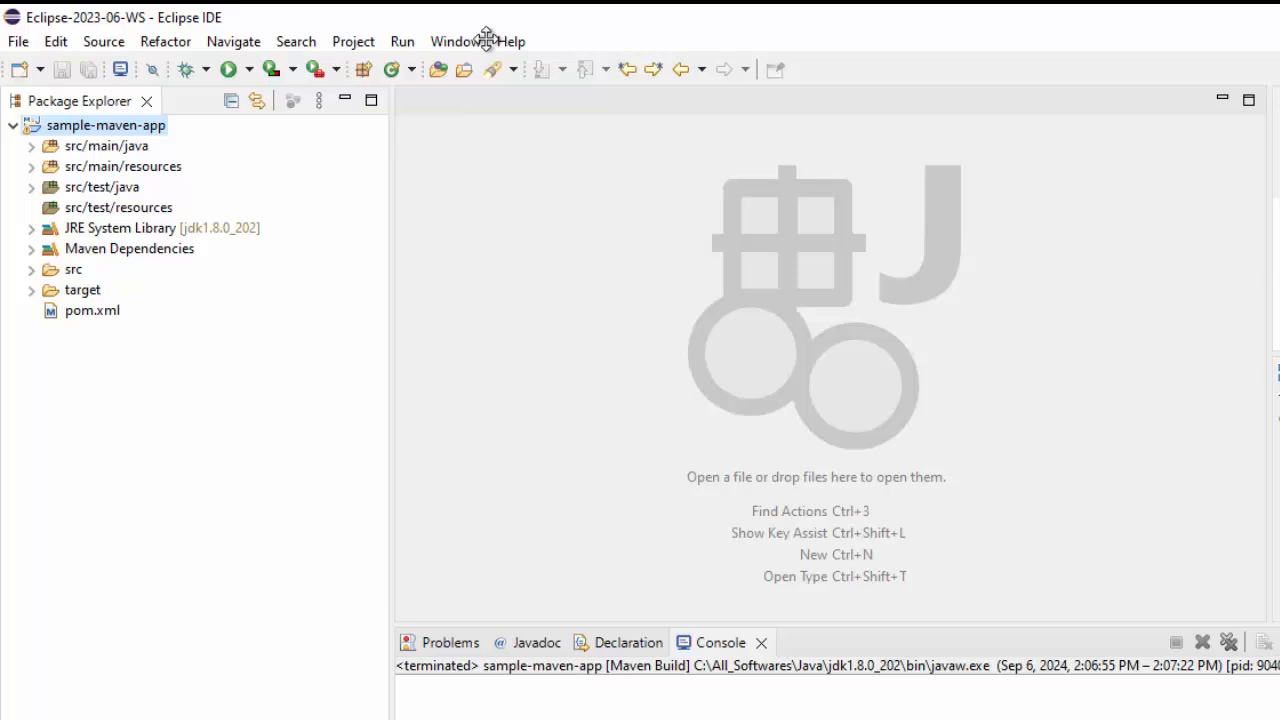
Browse the Show View catalogue in the 2023-06 window without opening anything.
{"action": "left_click", "coordinate": [454, 40]}
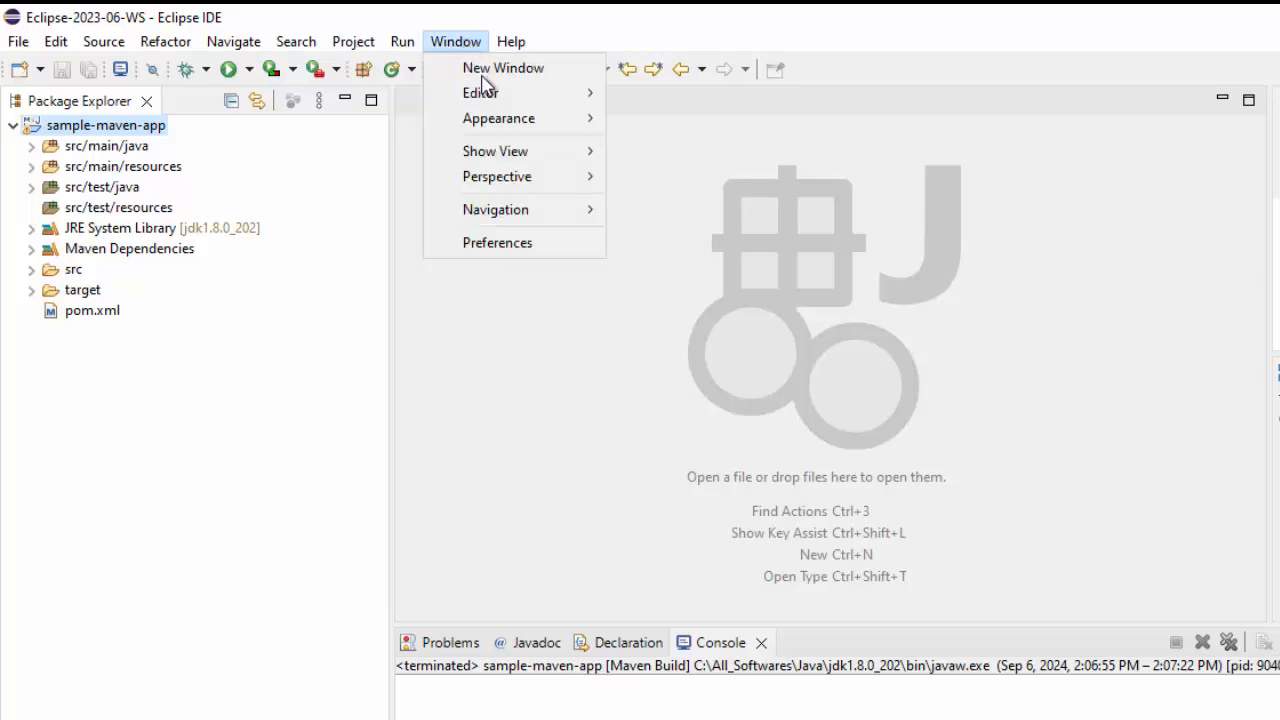
{"action": "left_click", "coordinate": [496, 152]}
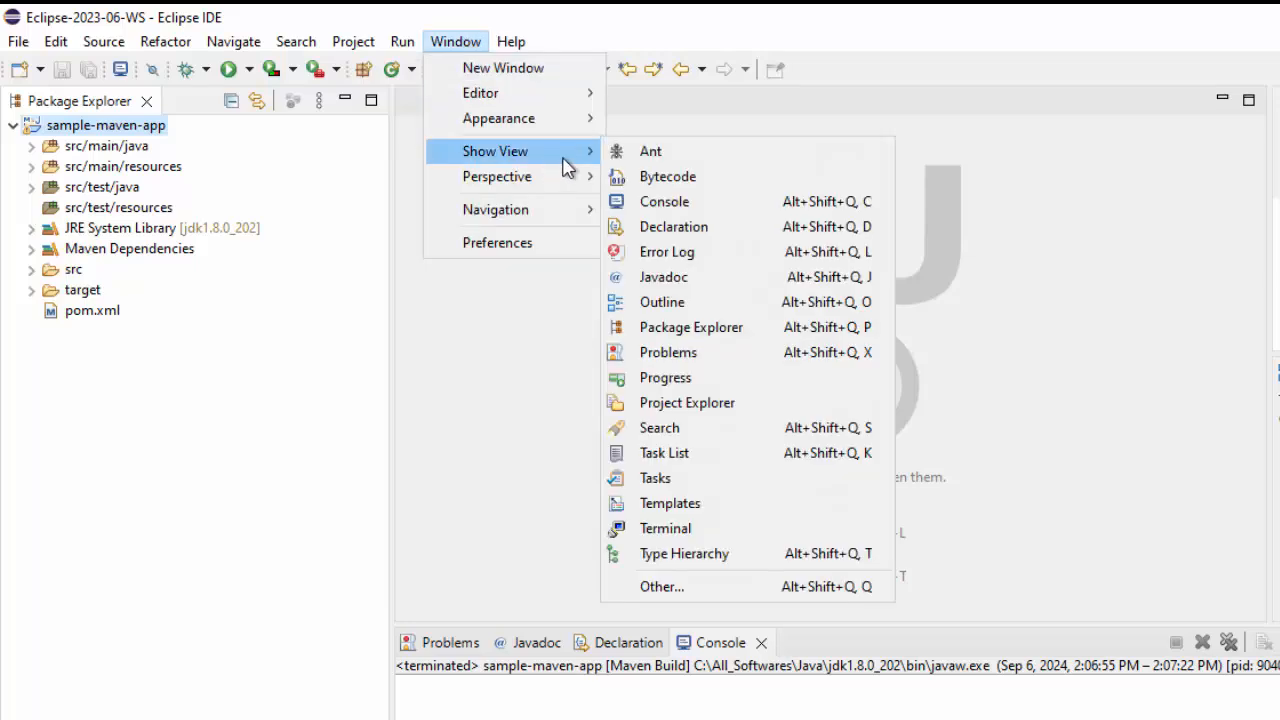
{"action": "mouse_move", "coordinate": [662, 588]}
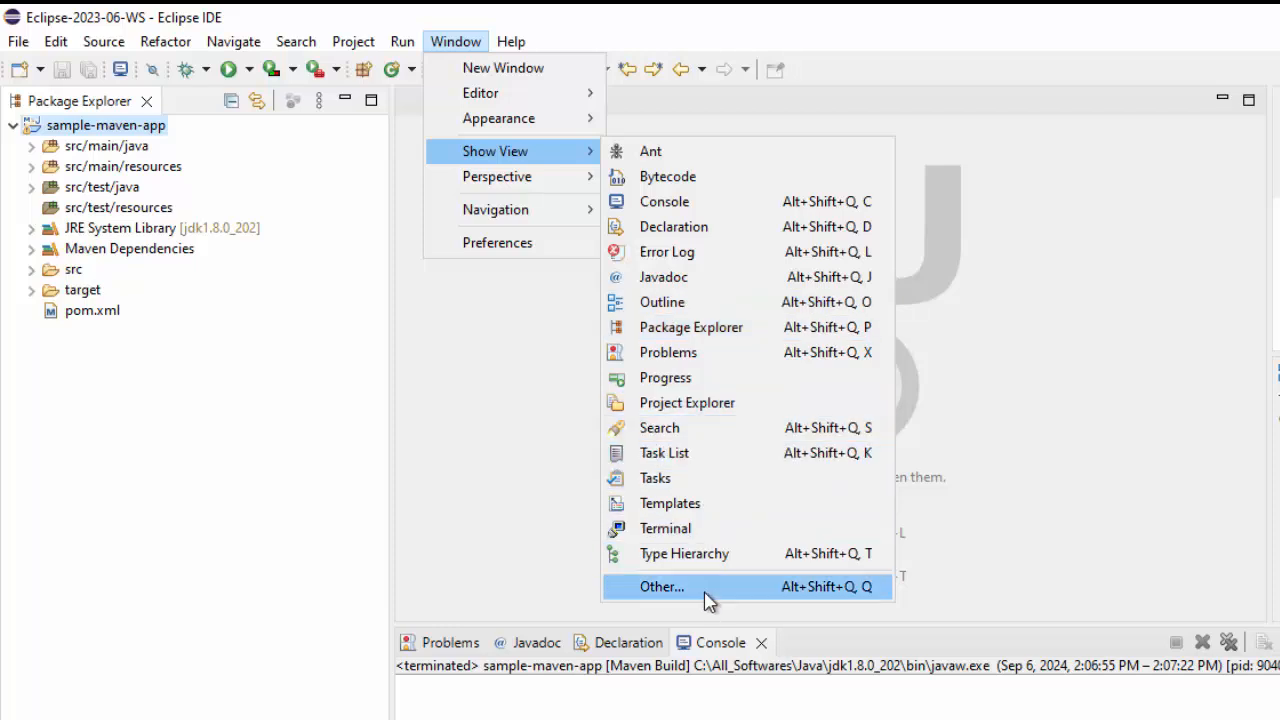
{"action": "left_click", "coordinate": [662, 586]}
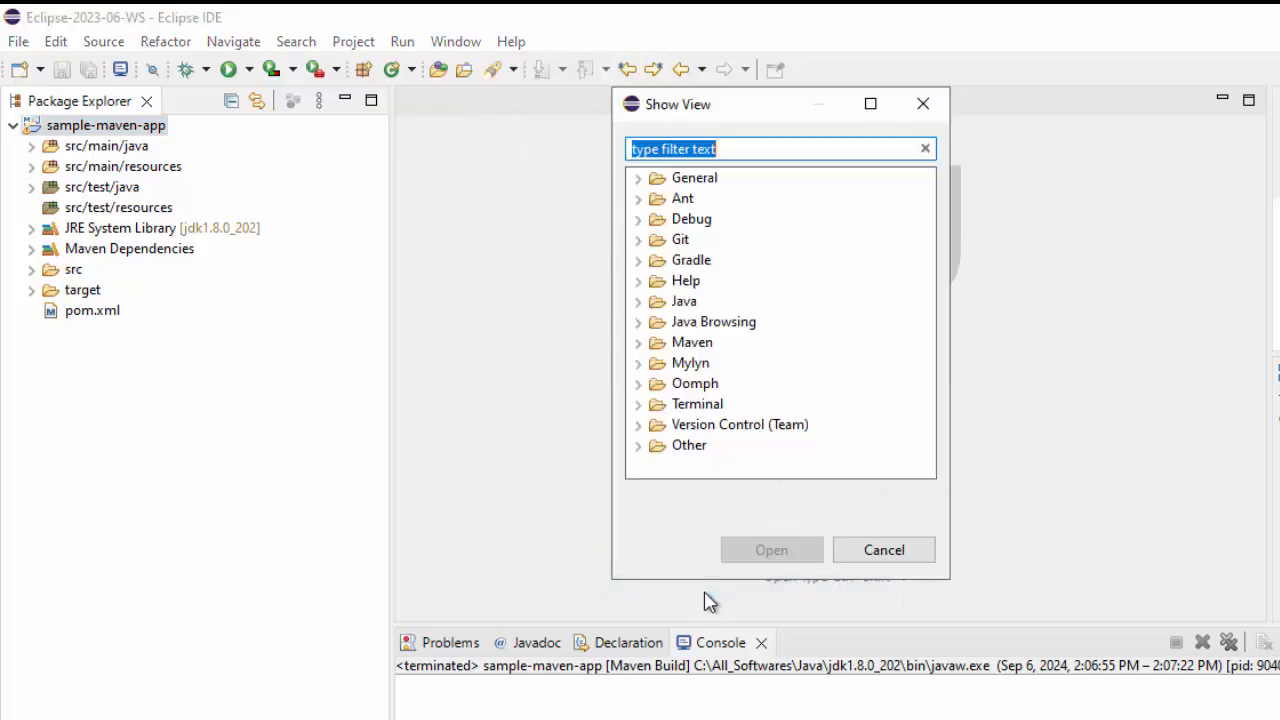
{"action": "left_click", "coordinate": [884, 548]}
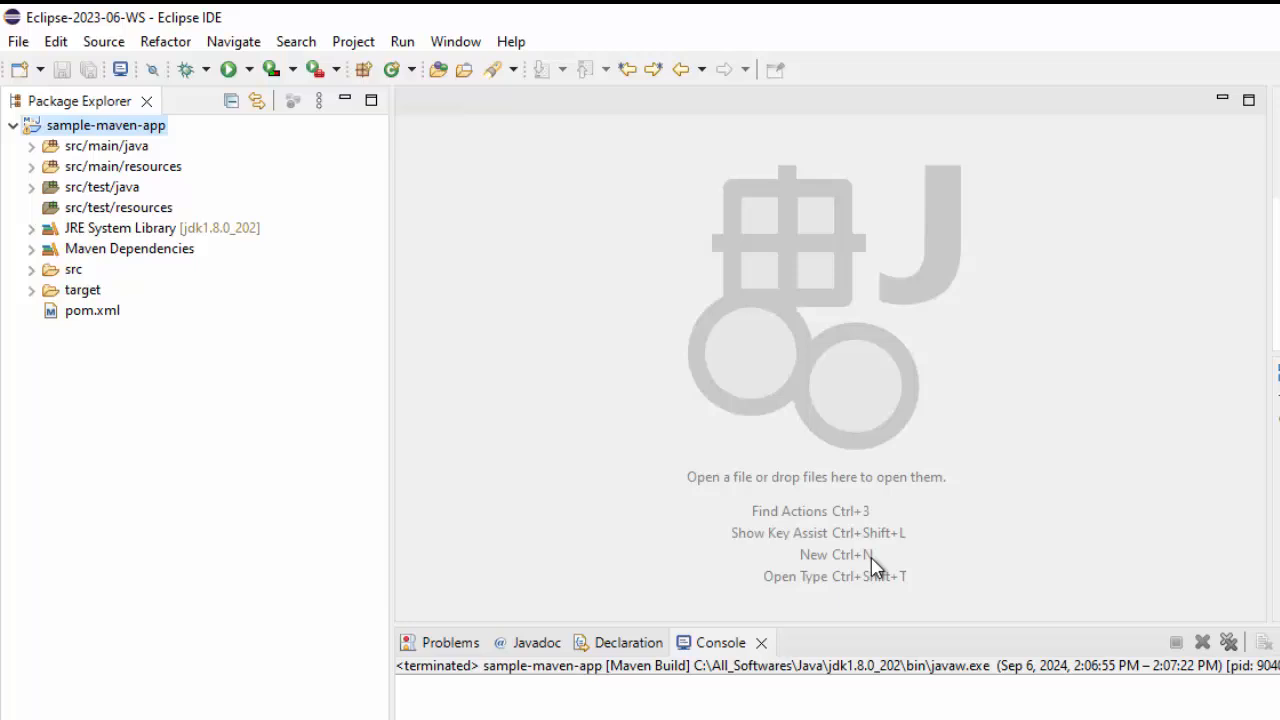
{"action": "mouse_move", "coordinate": [604, 436]}
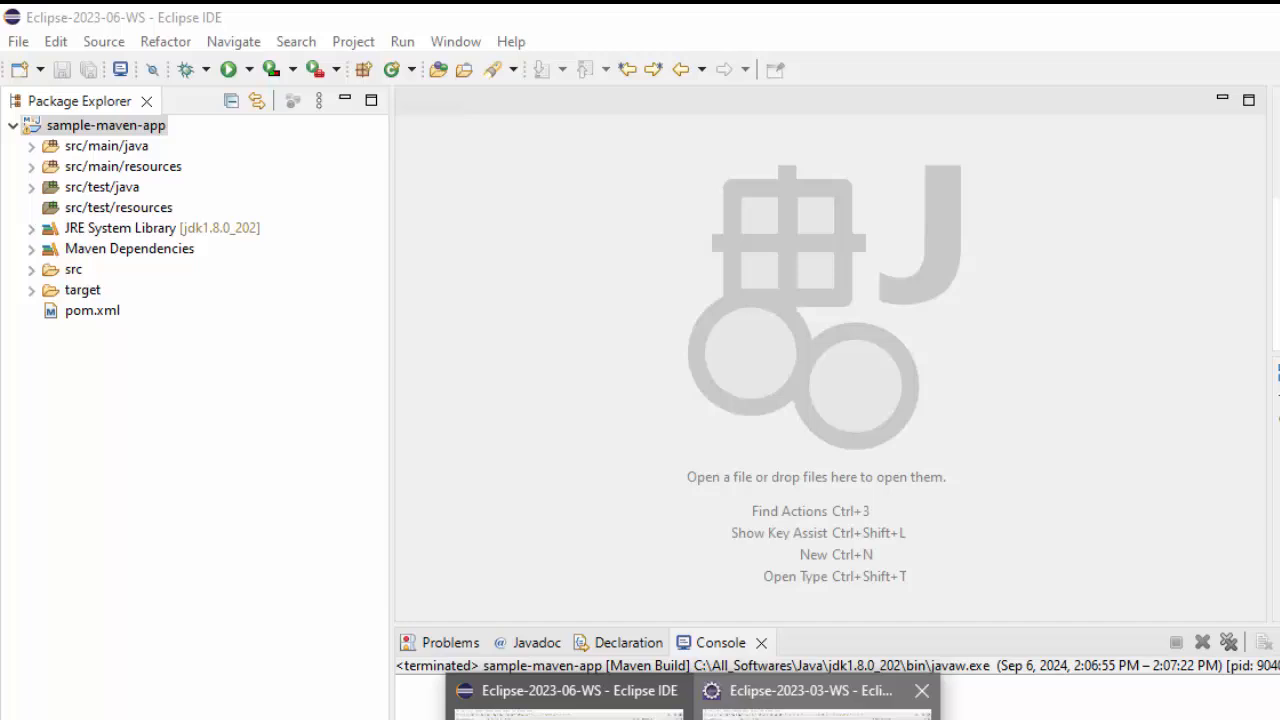
In the Eclipse 2023-03 window, confirm version 4.27.0 and open the Navigator (Deprecated) view.
{"action": "left_click", "coordinate": [810, 690]}
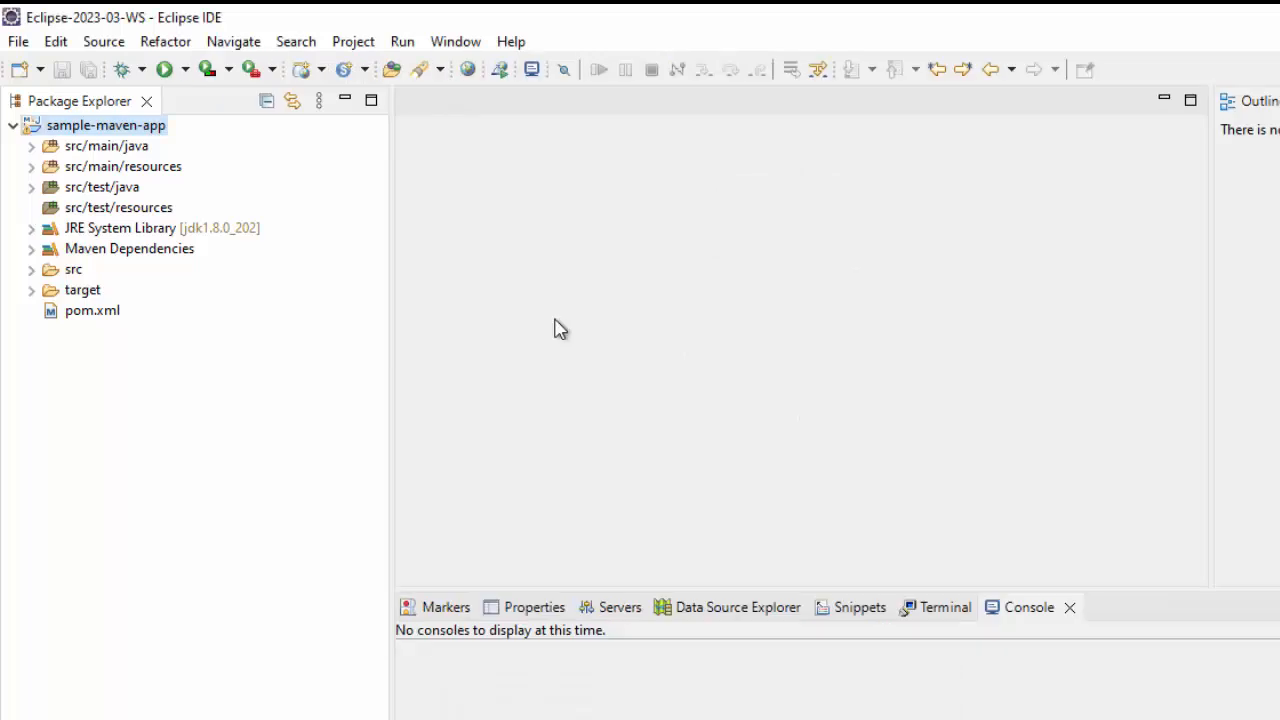
{"action": "mouse_move", "coordinate": [510, 40]}
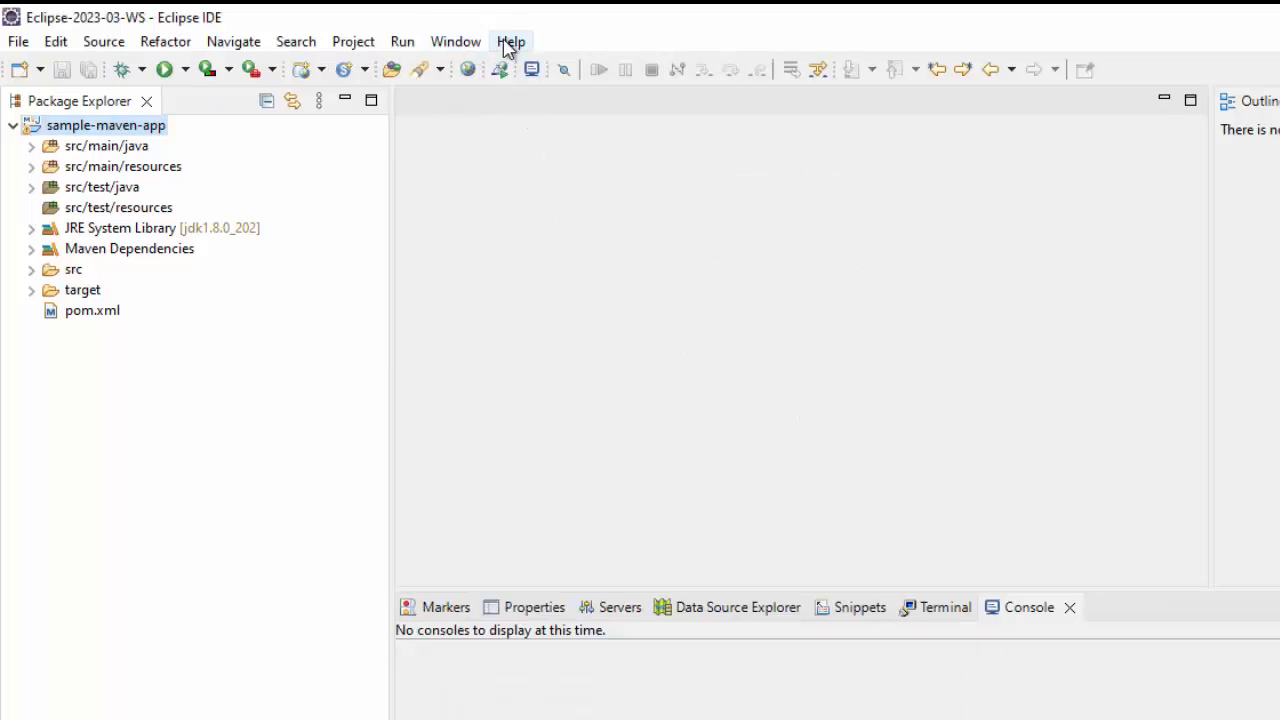
{"action": "mouse_move", "coordinate": [580, 448]}
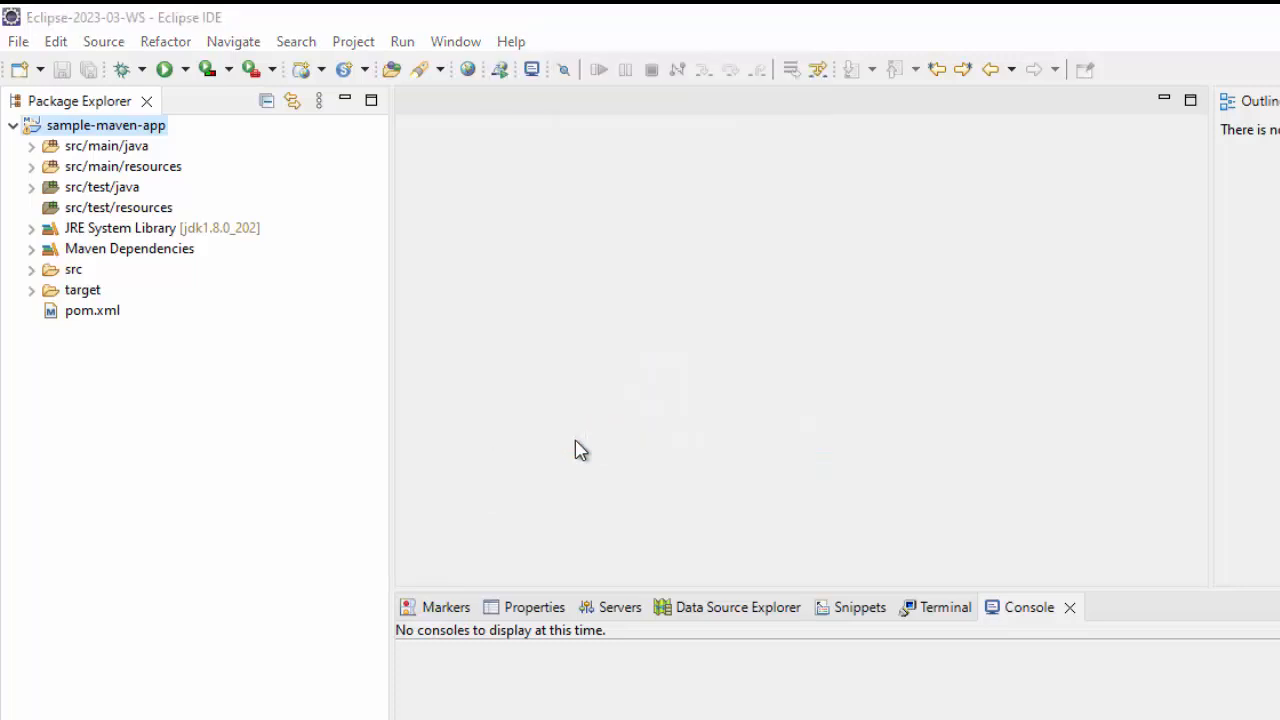
{"action": "left_click", "coordinate": [510, 40]}
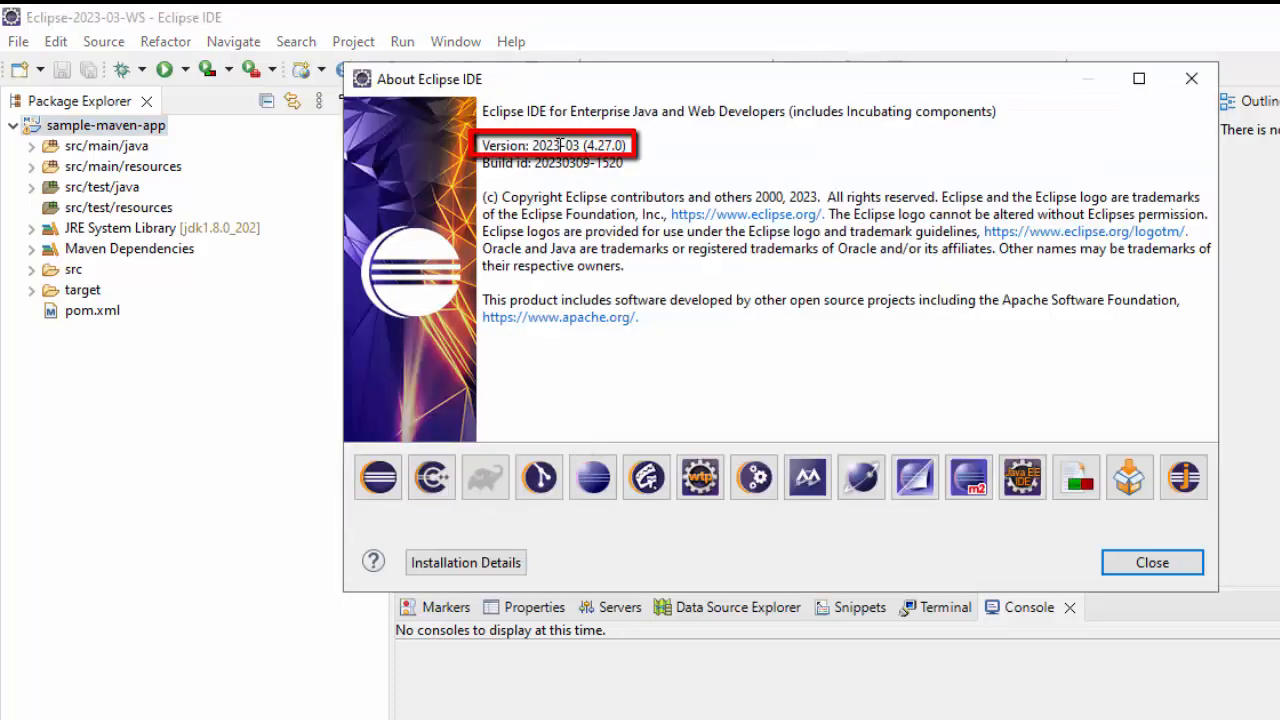
{"action": "left_click", "coordinate": [1152, 562]}
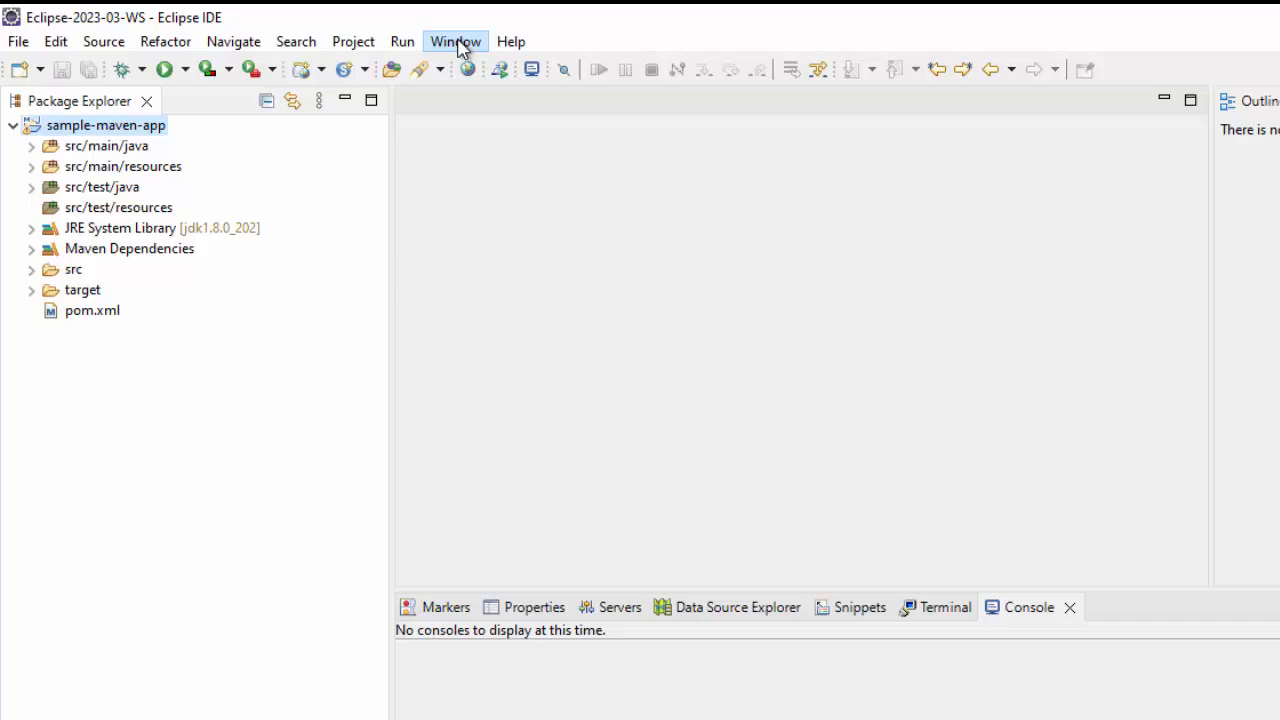
{"action": "left_click", "coordinate": [454, 40]}
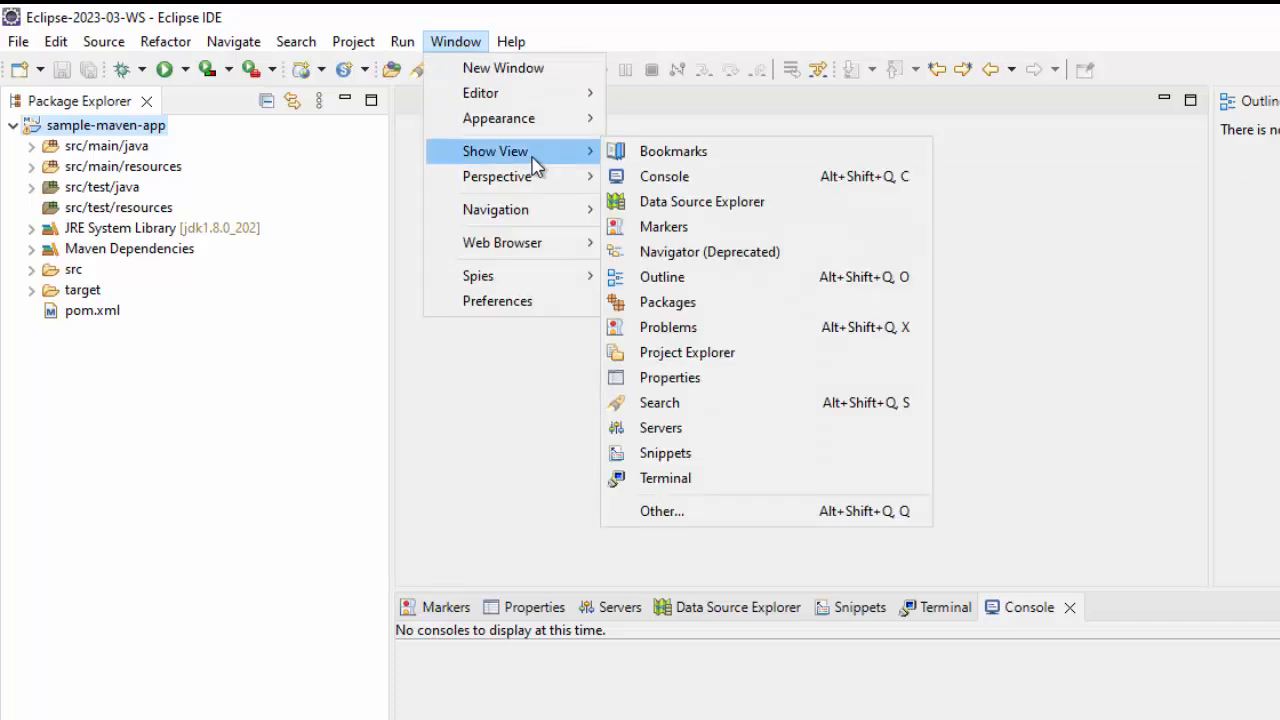
{"action": "mouse_move", "coordinate": [708, 270]}
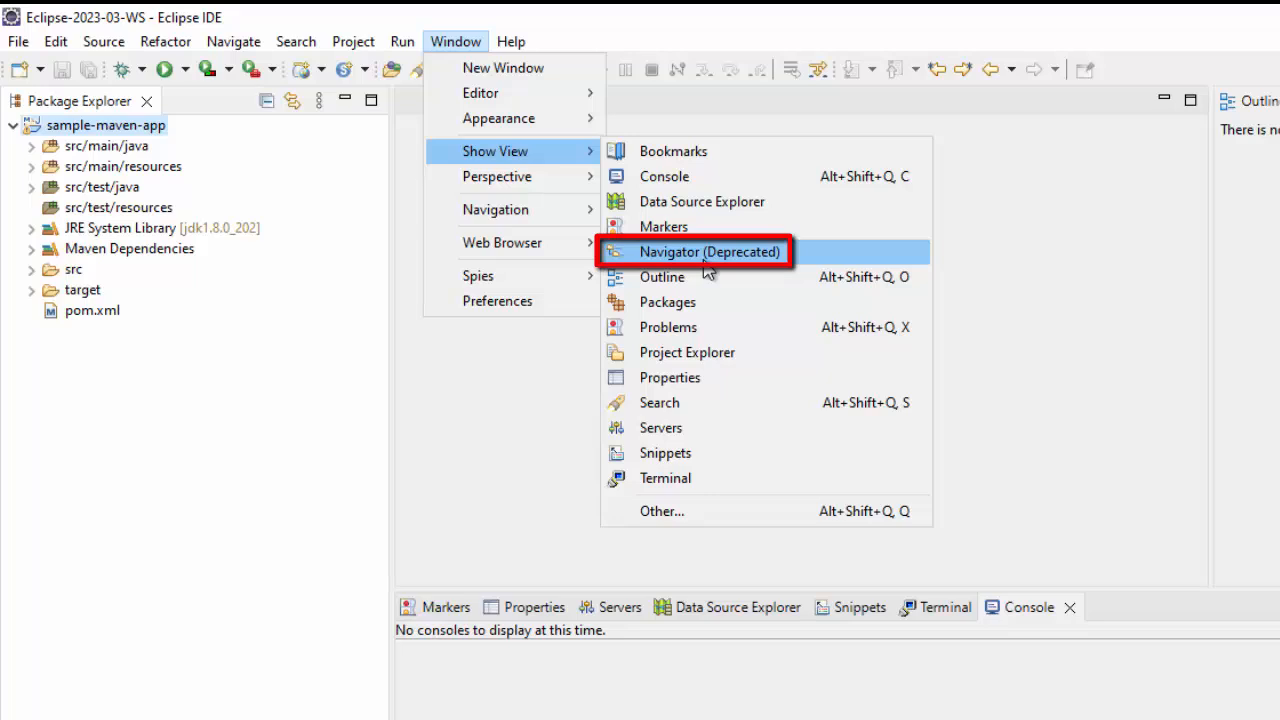
{"action": "mouse_move", "coordinate": [700, 262]}
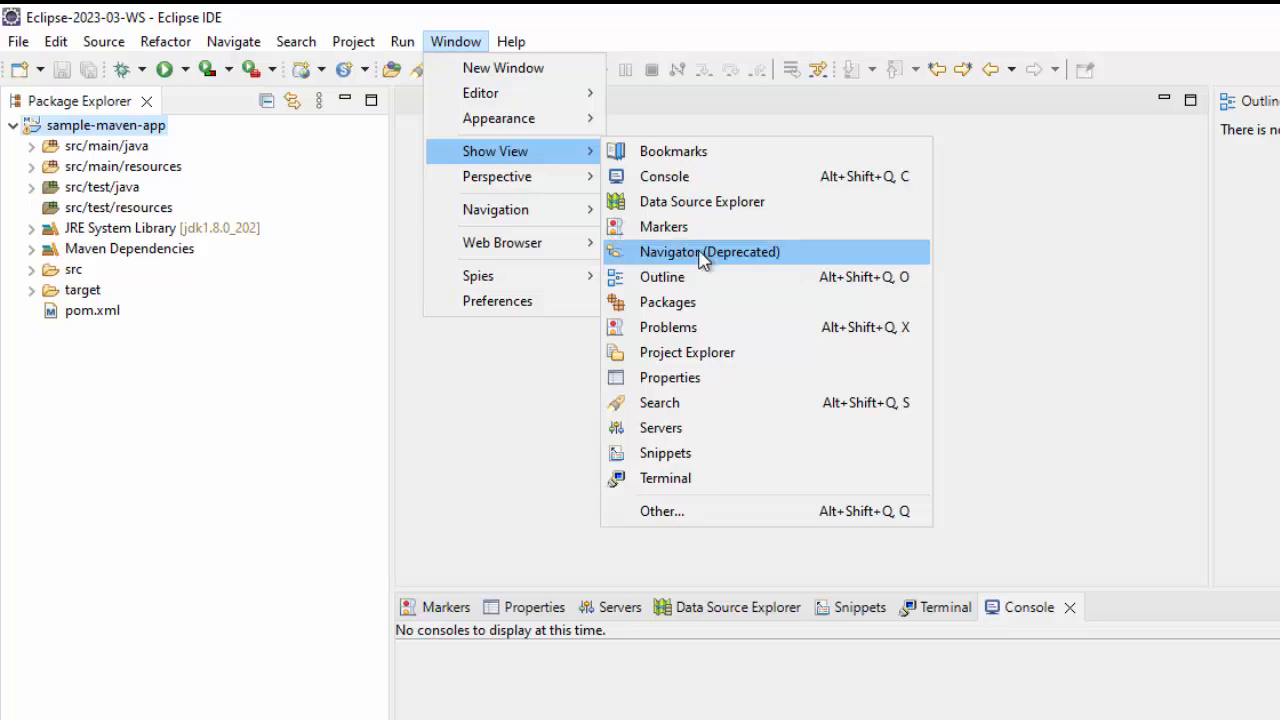
{"action": "left_click", "coordinate": [710, 252]}
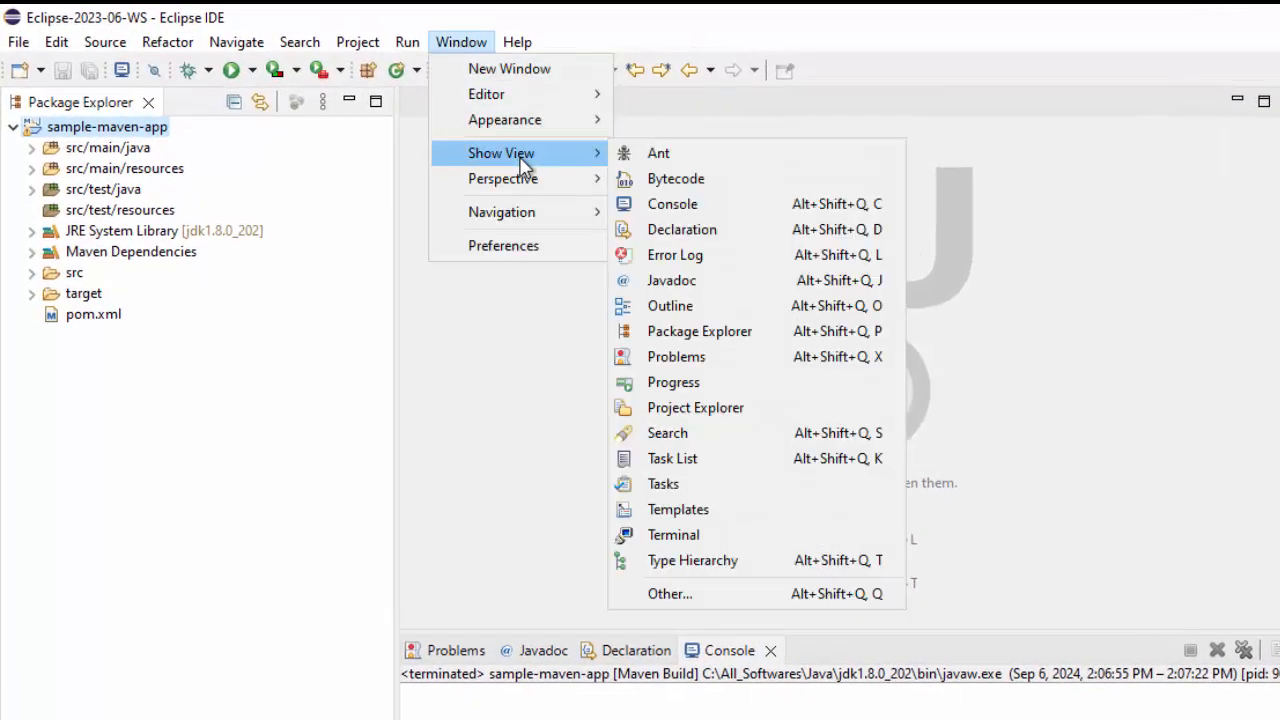
{"action": "mouse_move", "coordinate": [702, 408]}
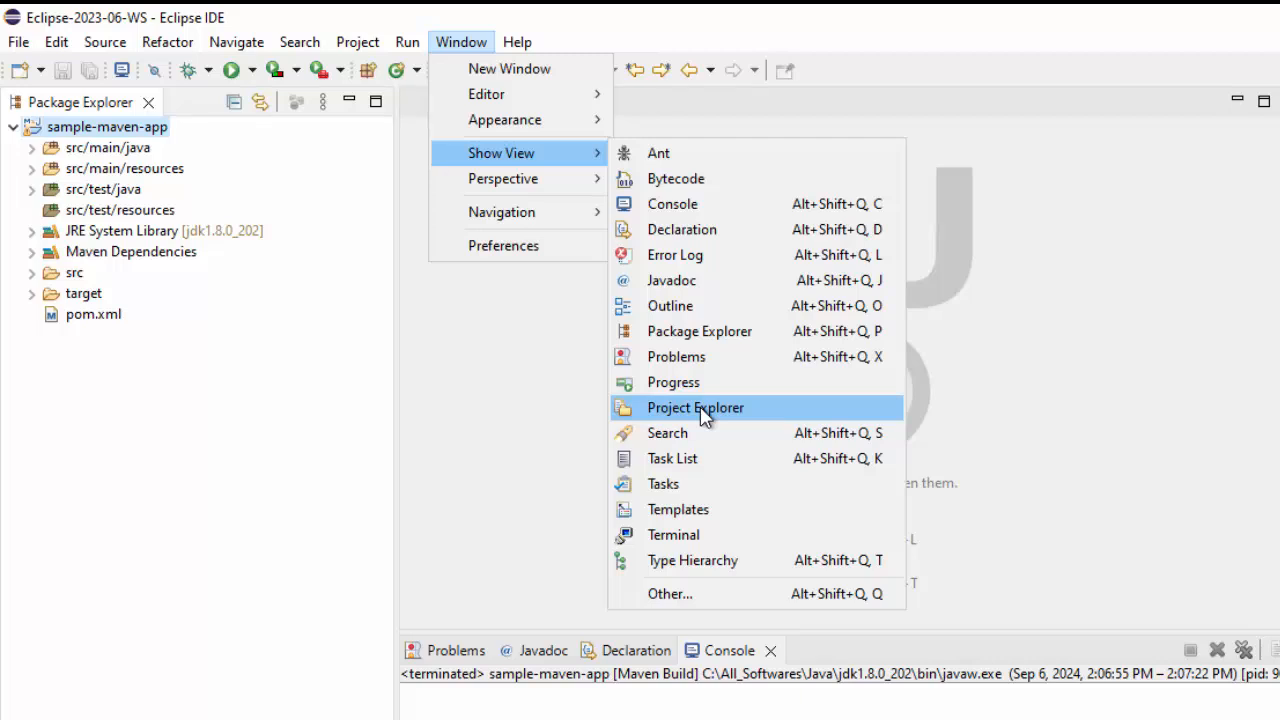
{"action": "mouse_move", "coordinate": [688, 604]}
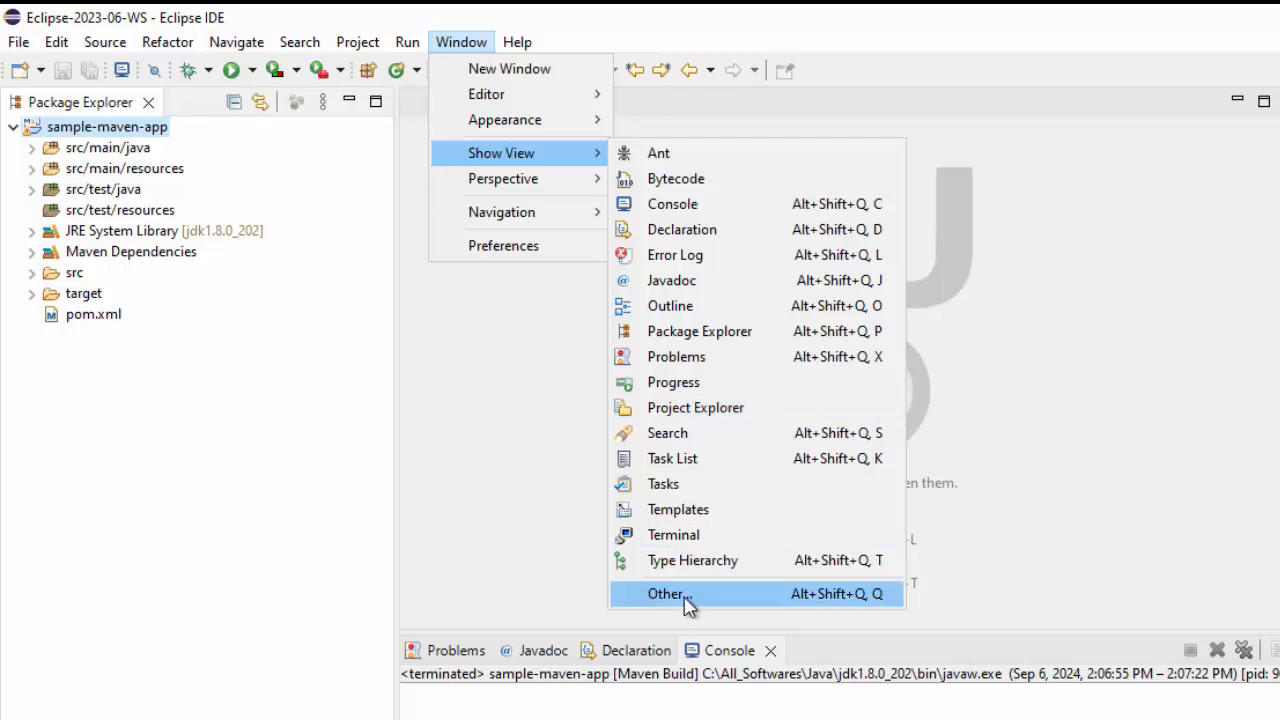
Open the Project Explorer view and expand the sample-maven-app project tree.
{"action": "left_click", "coordinate": [664, 594]}
{"action": "type", "text": "pro"}
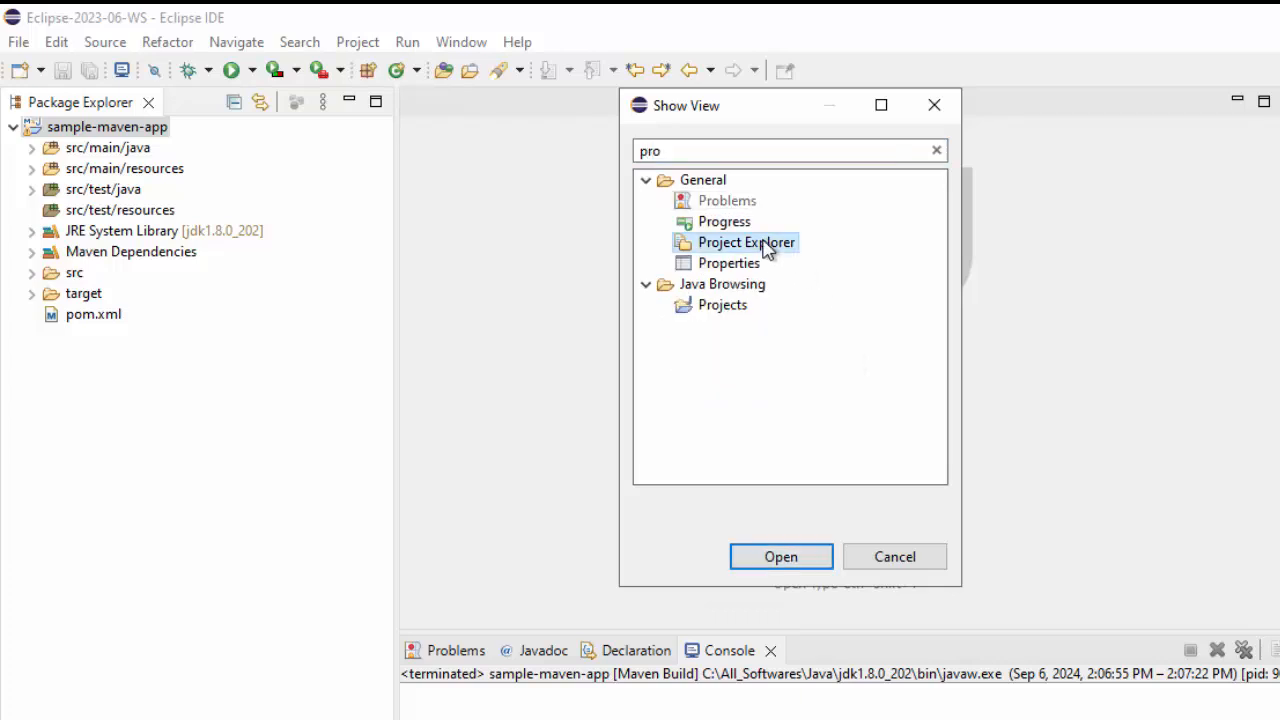
{"action": "left_click", "coordinate": [780, 556]}
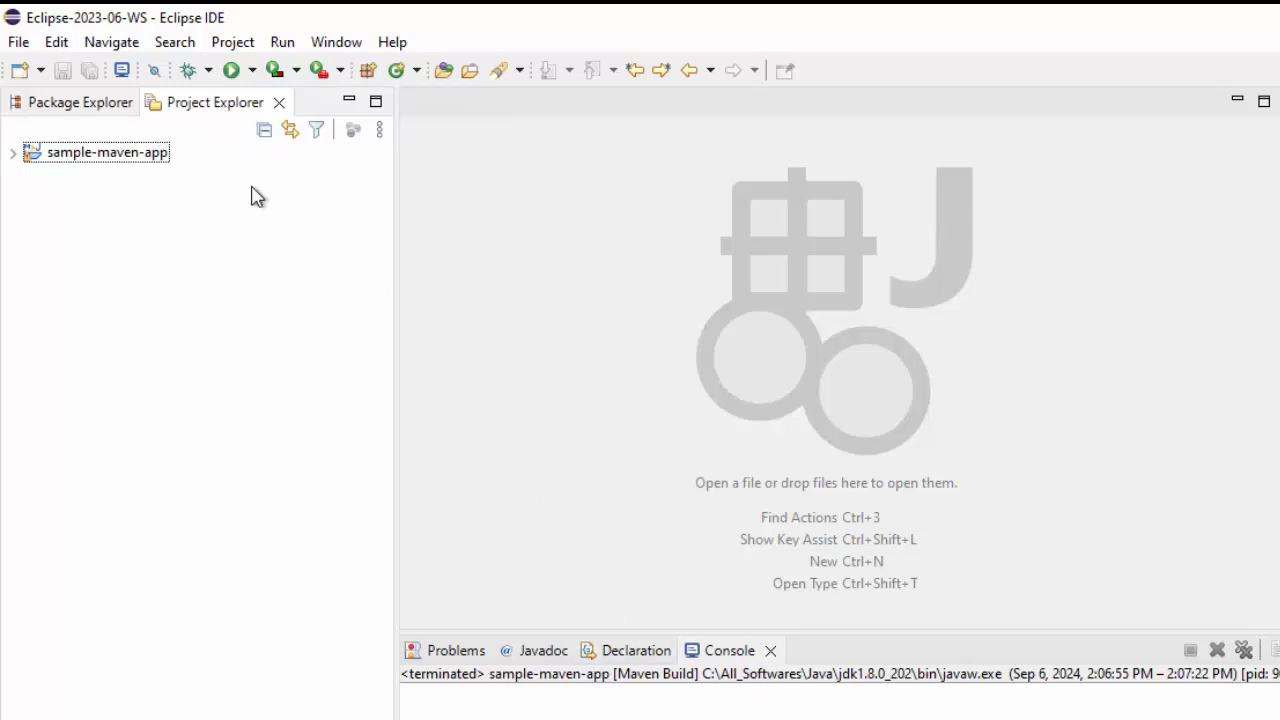
{"action": "left_click", "coordinate": [12, 152]}
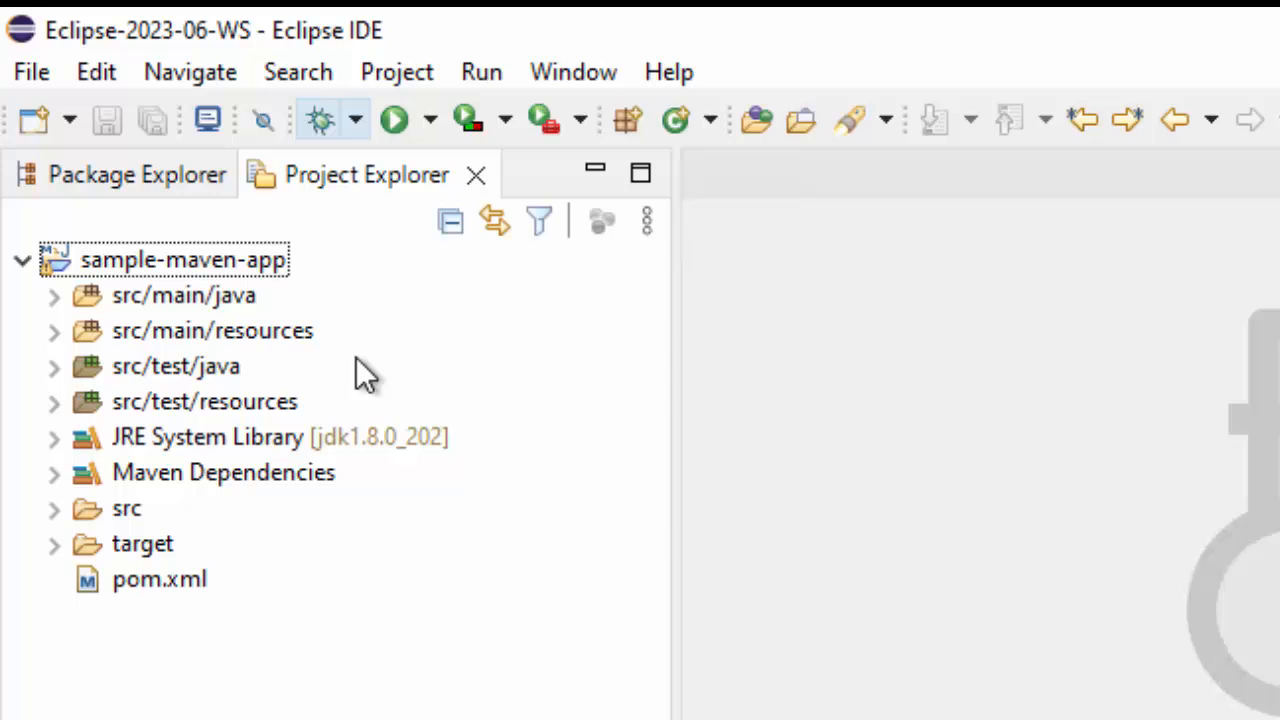
{"action": "mouse_move", "coordinate": [120, 190]}
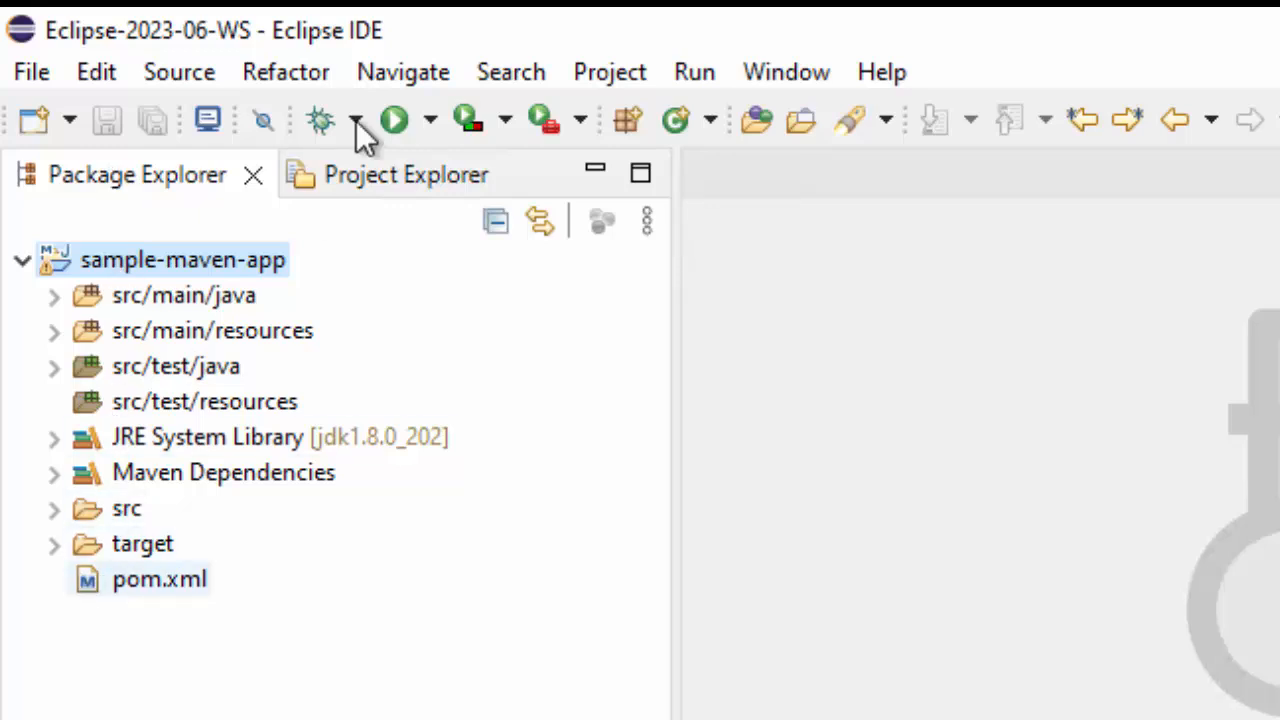
Open Project Explorer's Filters and Customization dialog and review the pre-set filters.
{"action": "left_click", "coordinate": [404, 174]}
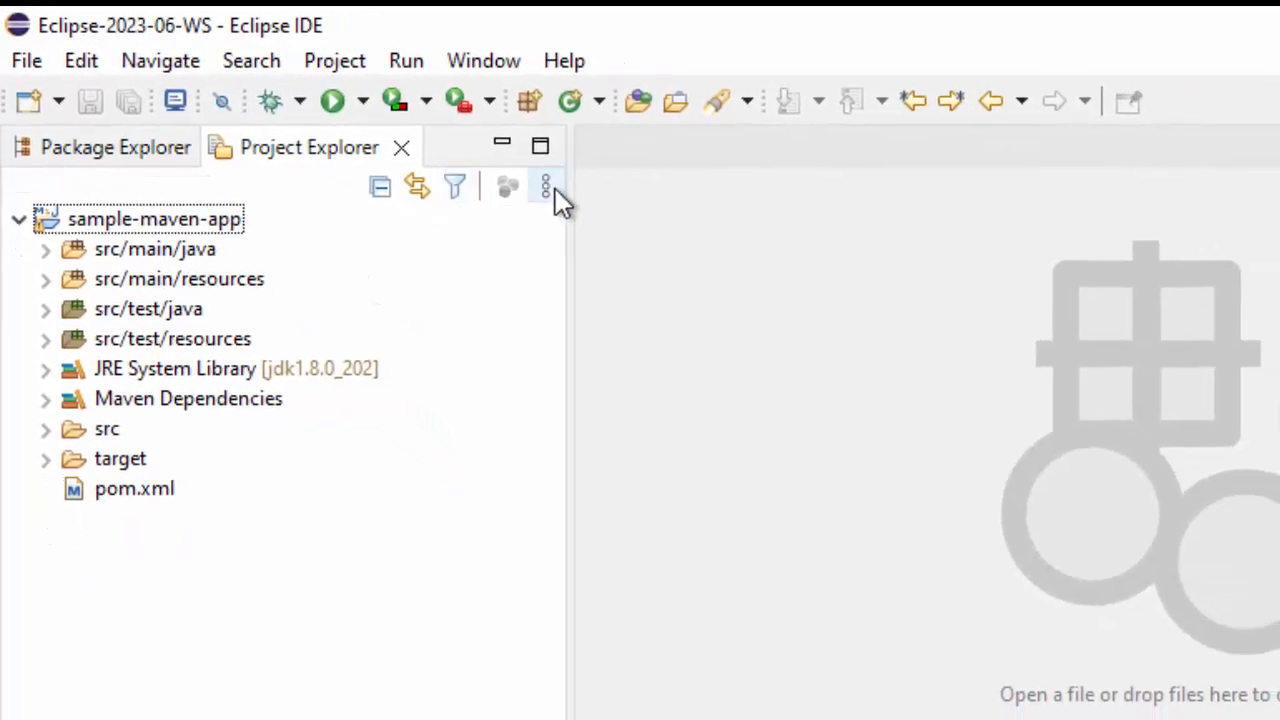
{"action": "left_click", "coordinate": [546, 186]}
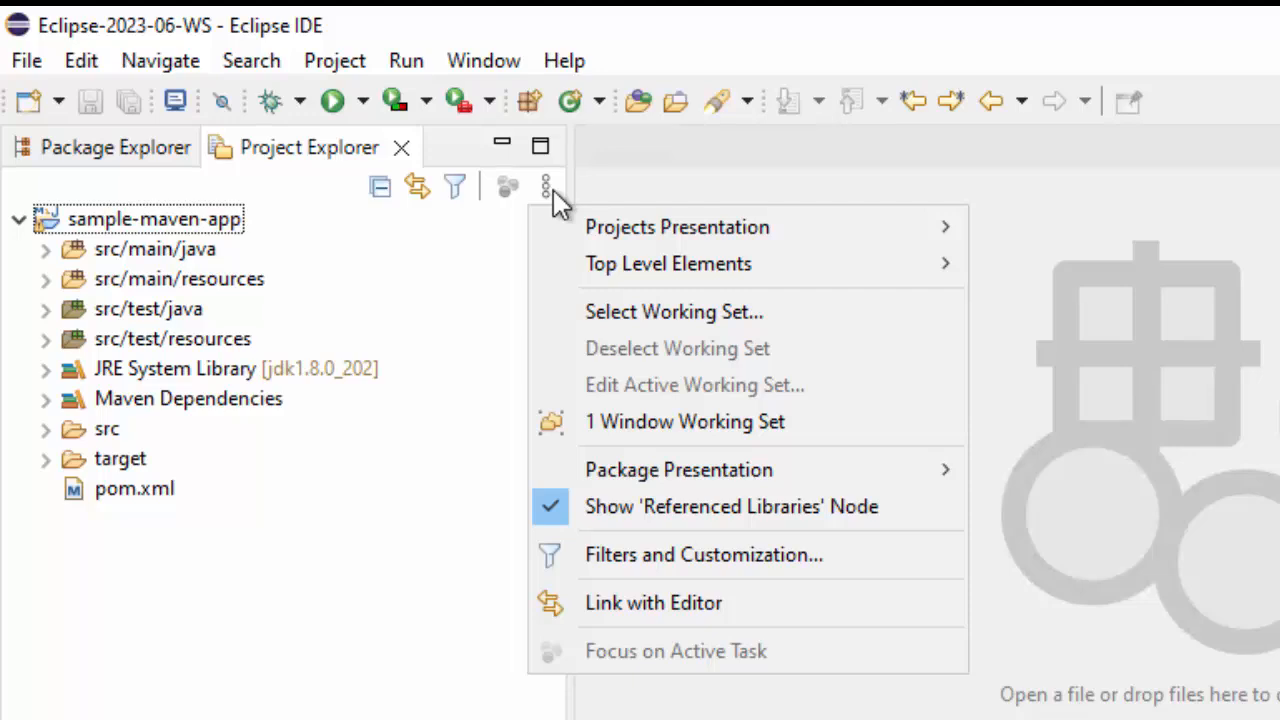
{"action": "left_click", "coordinate": [344, 570]}
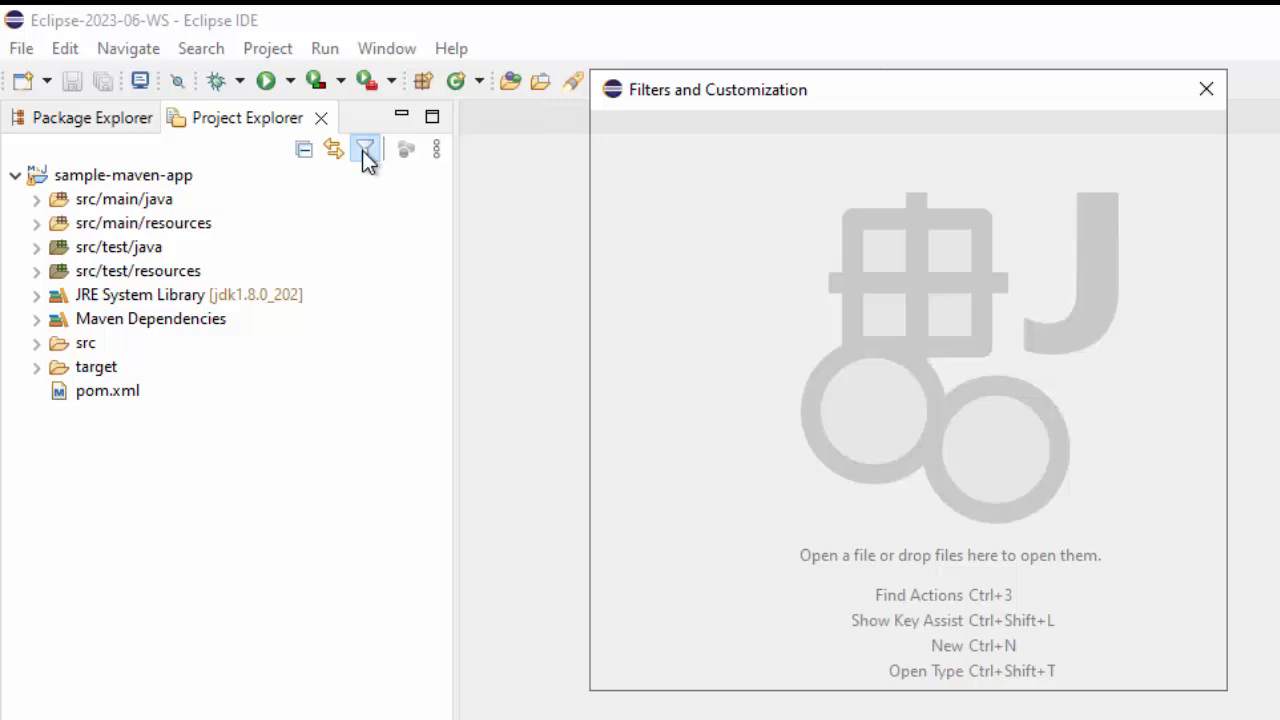
{"action": "left_click", "coordinate": [366, 148]}
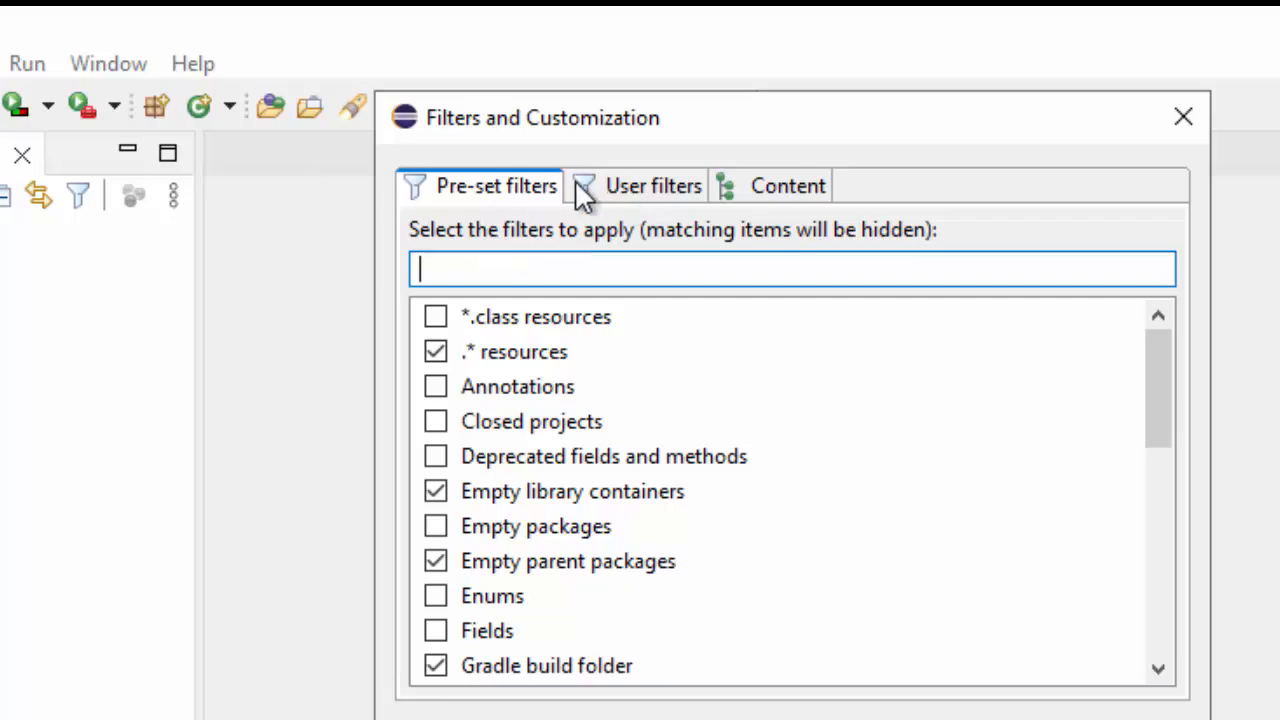
{"action": "left_click", "coordinate": [788, 186]}
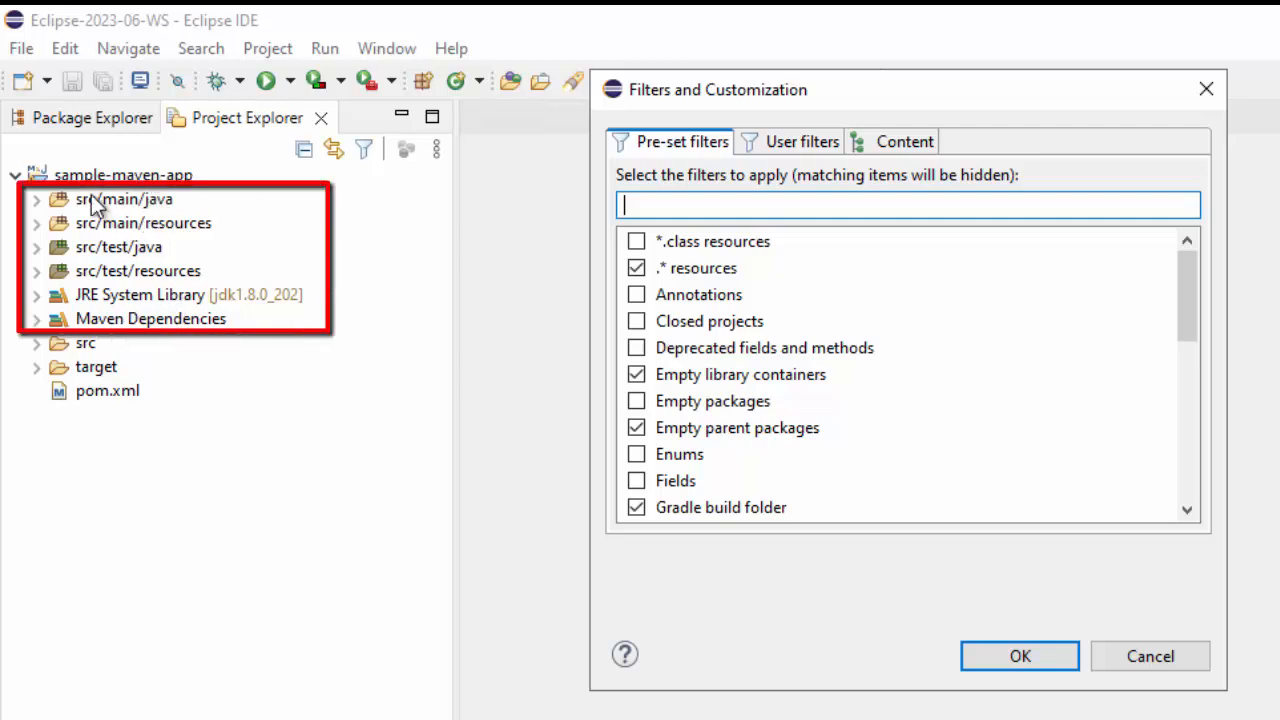
{"action": "mouse_move", "coordinate": [132, 248]}
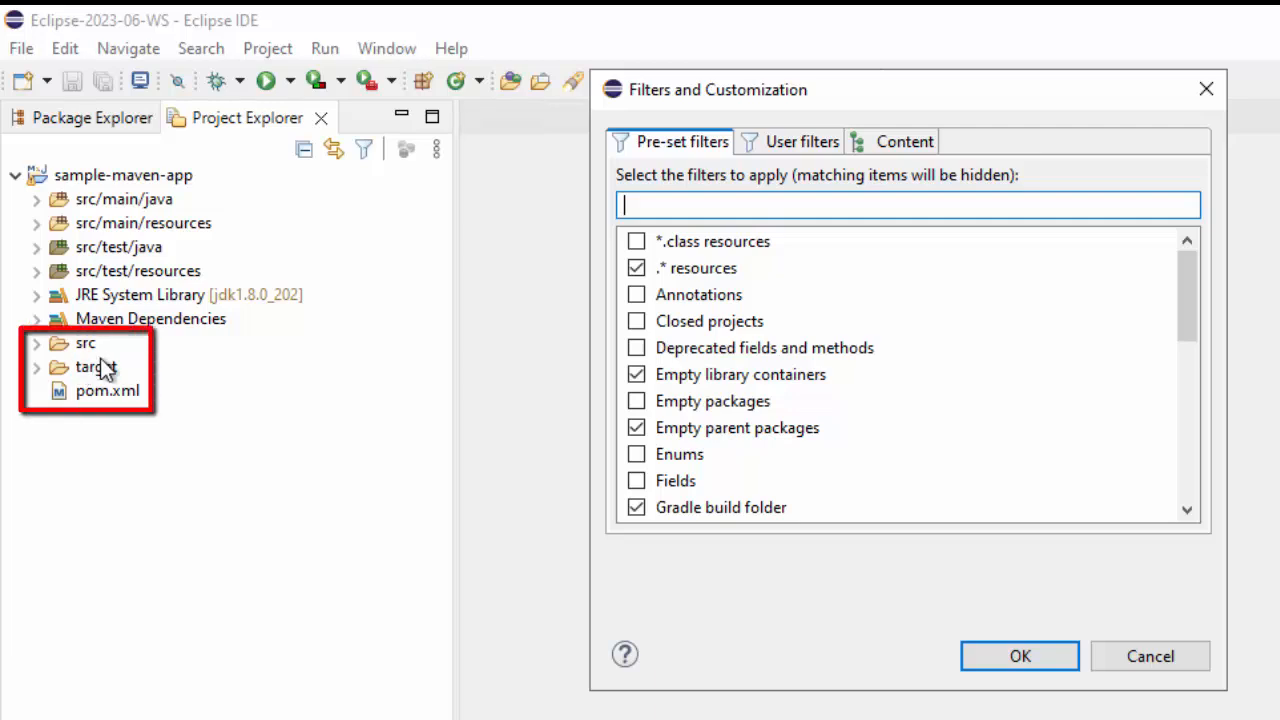
{"action": "mouse_move", "coordinate": [90, 388]}
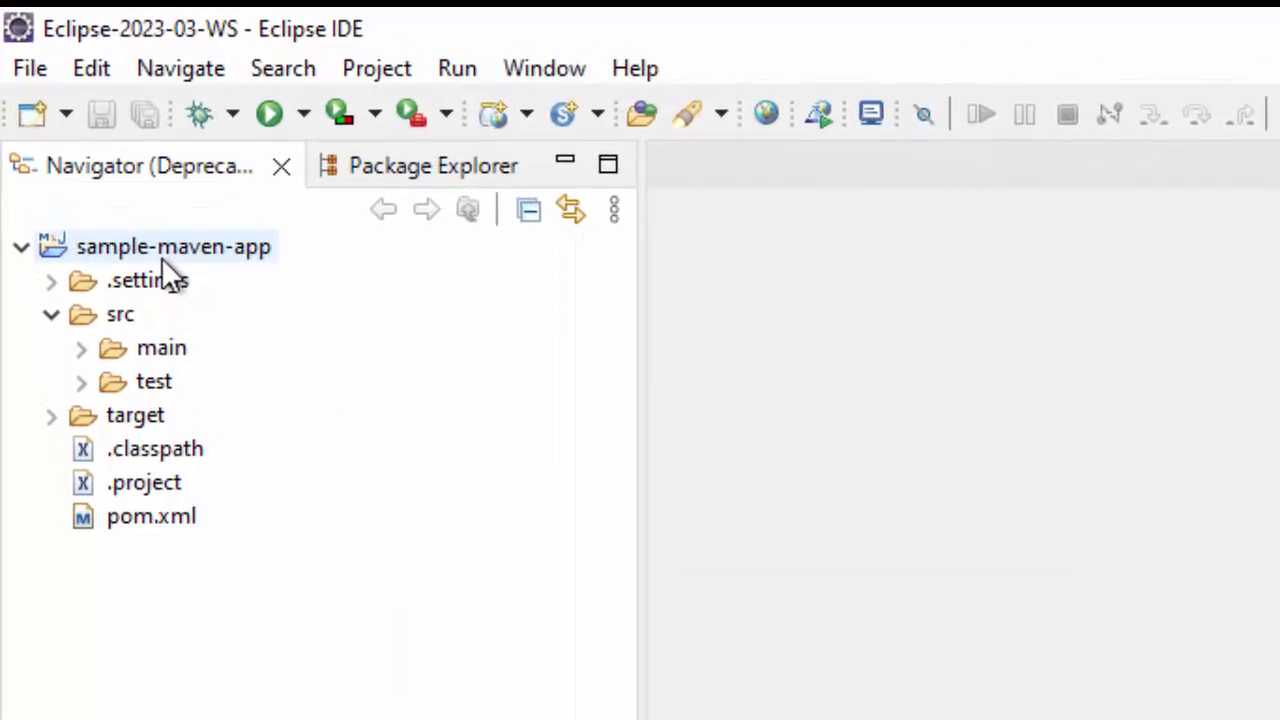
Select sample-maven-app in the 2023-03 Navigator showing .settings, .classpath and .project.
{"action": "left_click", "coordinate": [120, 314]}
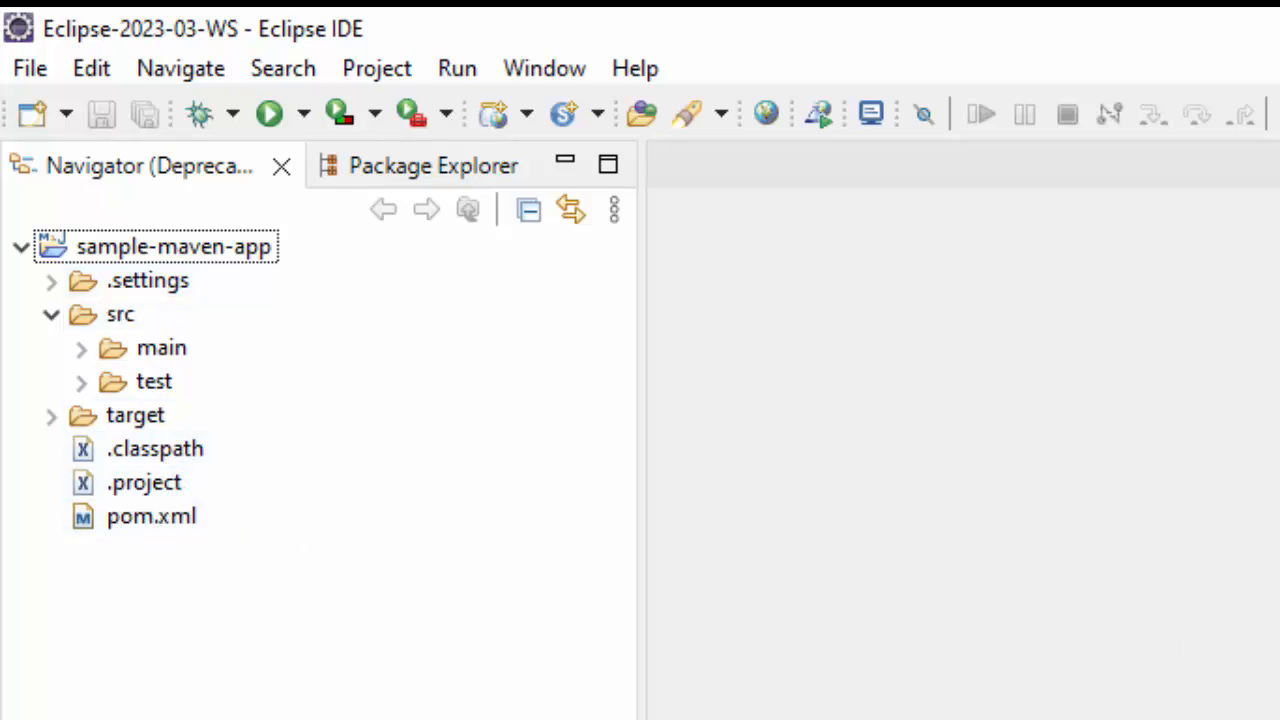
{"action": "mouse_move", "coordinate": [96, 700]}
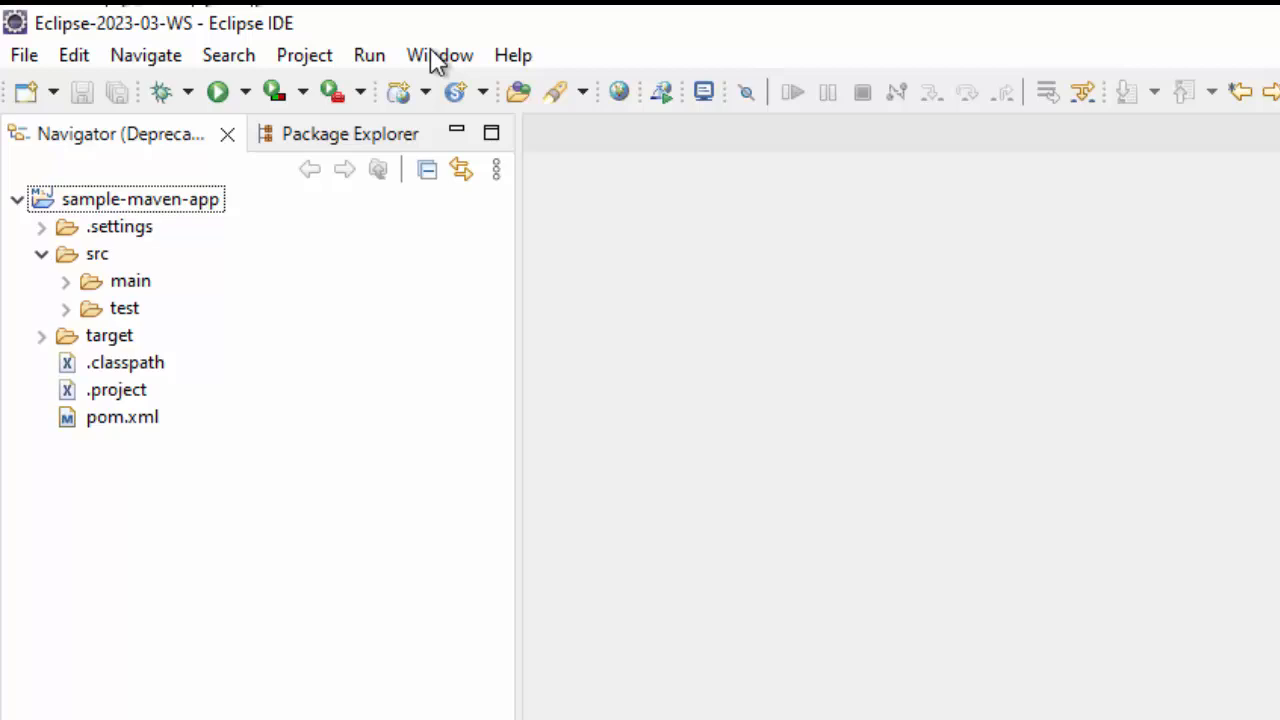
Open the Project Explorer view in the 2023-03 workspace via Window > Show View.
{"action": "left_click", "coordinate": [440, 56]}
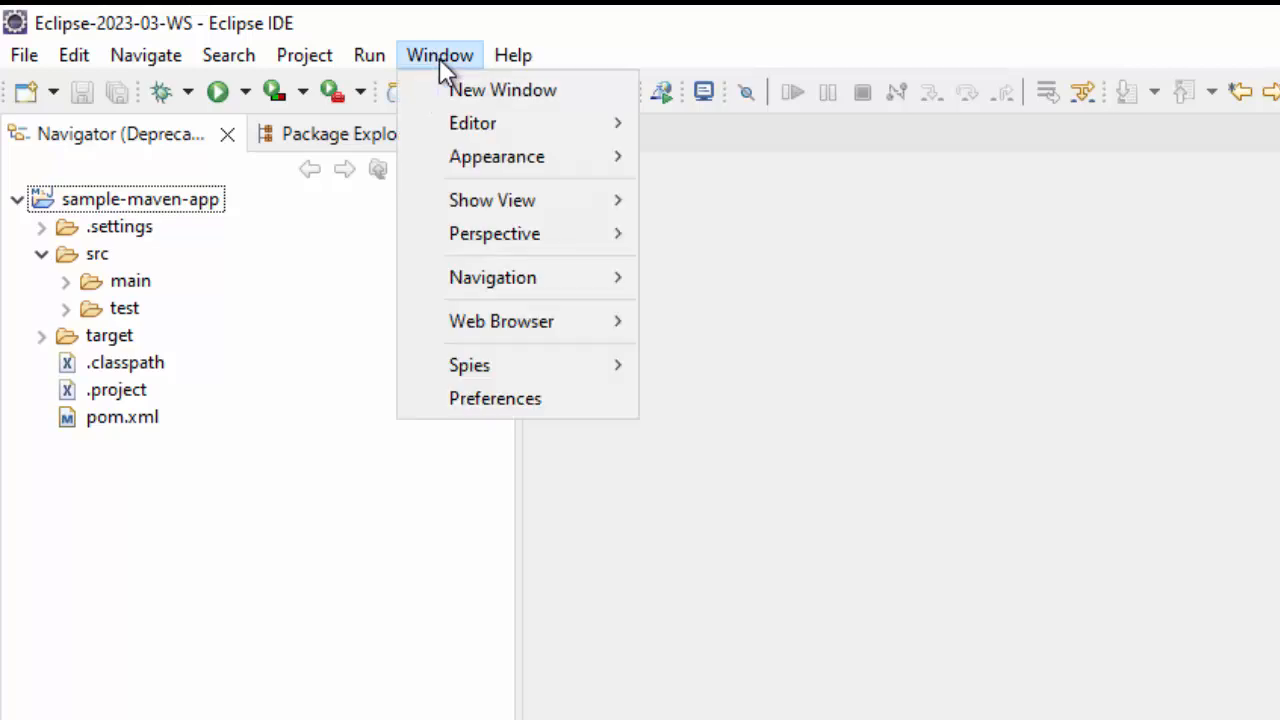
{"action": "left_click", "coordinate": [492, 200]}
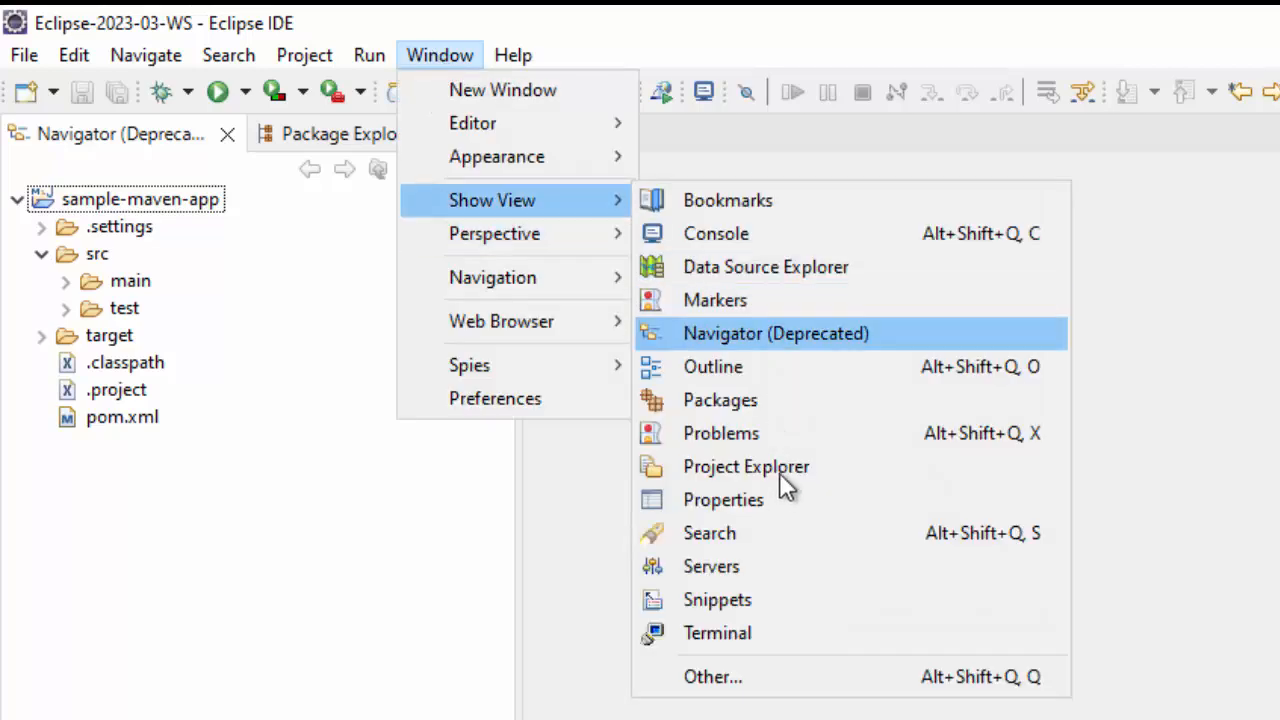
{"action": "left_click", "coordinate": [746, 468]}
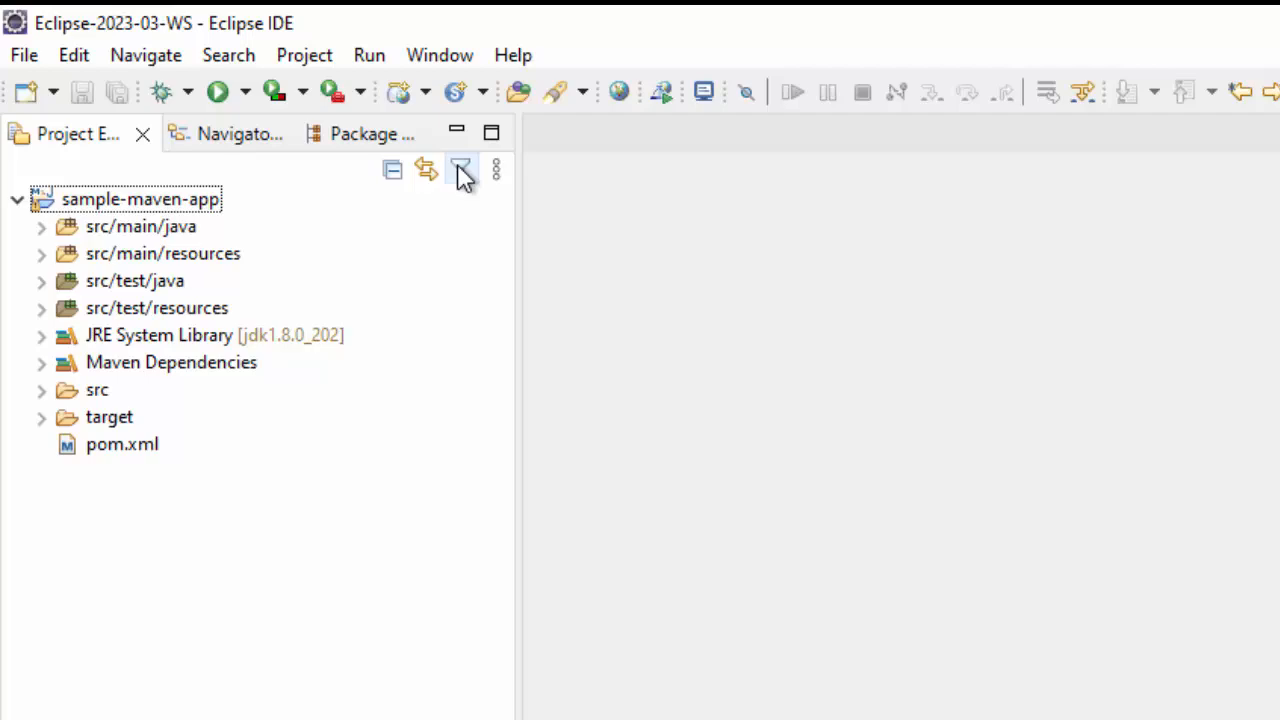
Uncheck the Java Elements content extension in Project Explorer's filter settings.
{"action": "left_click", "coordinate": [460, 168]}
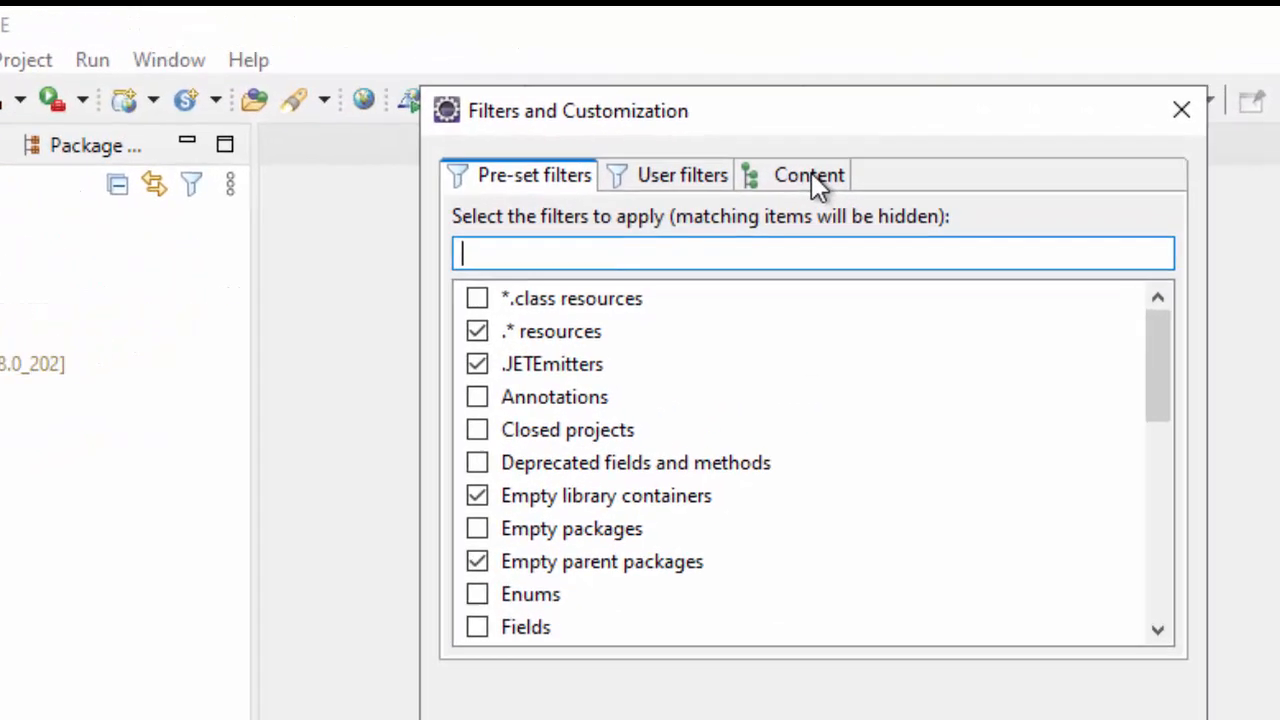
{"action": "left_click", "coordinate": [808, 176]}
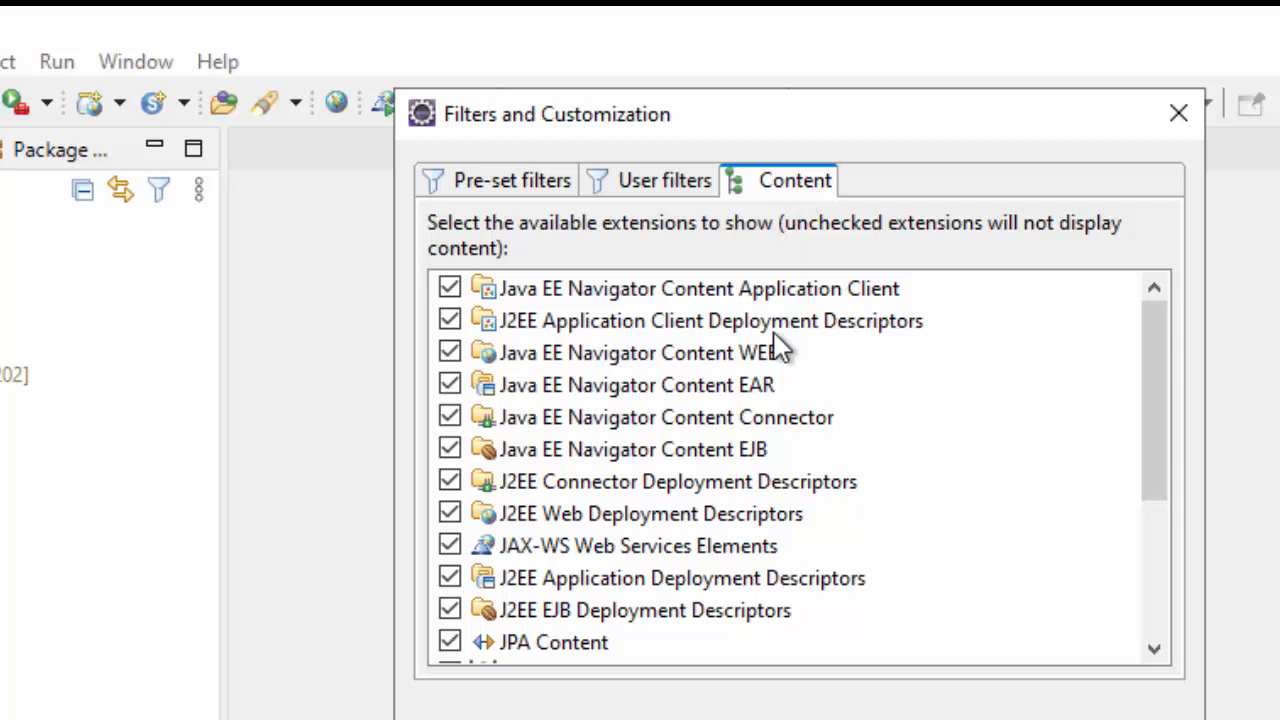
{"action": "mouse_move", "coordinate": [820, 482]}
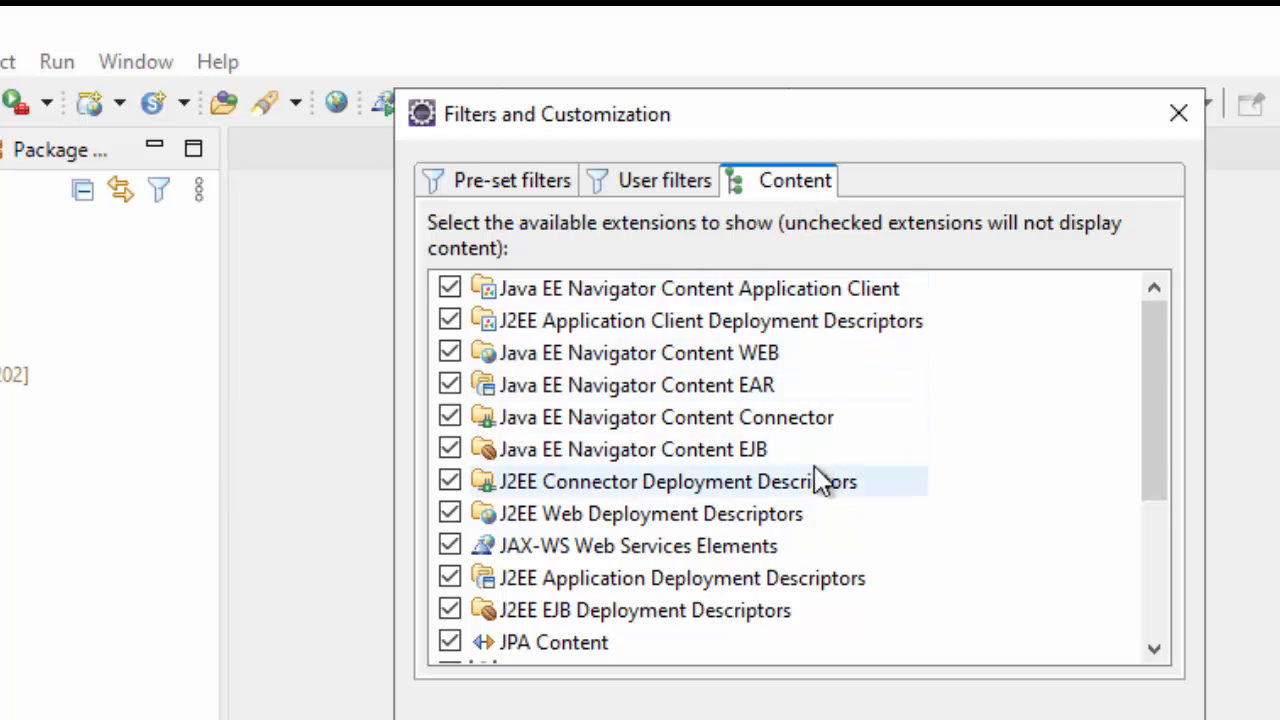
{"action": "scroll", "scroll_direction": "down", "scroll_amount": 3}
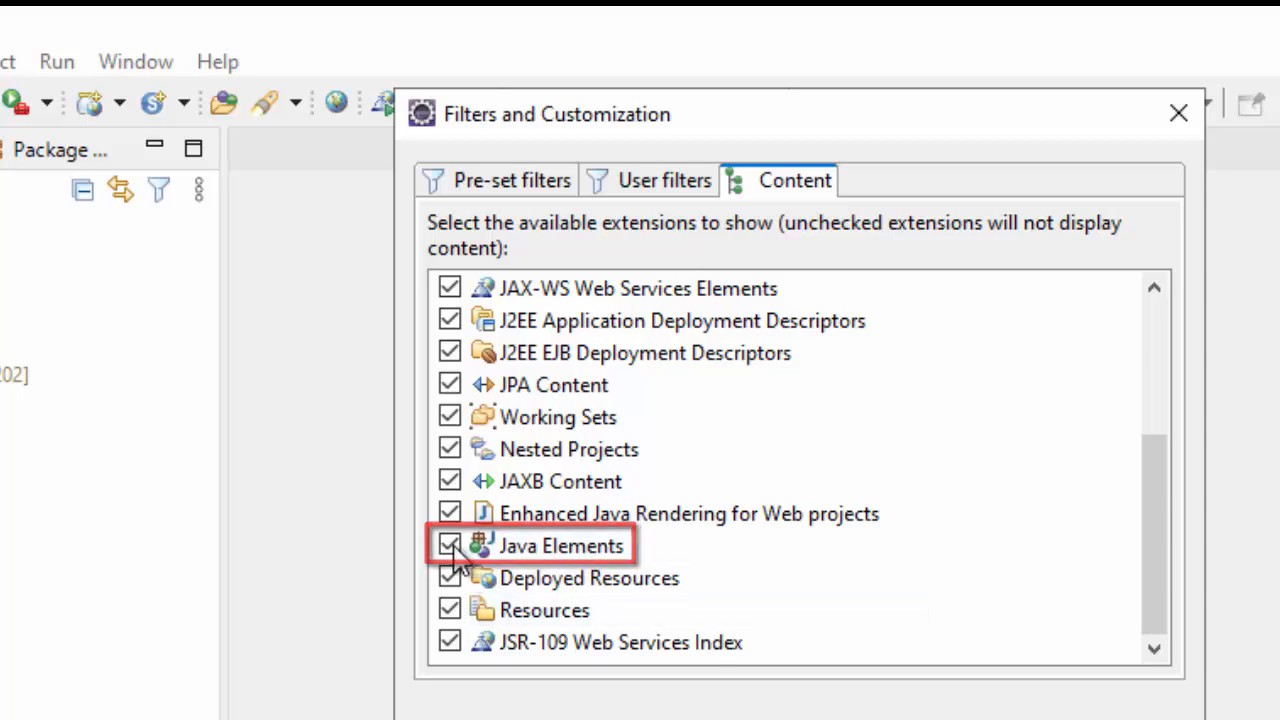
{"action": "left_click", "coordinate": [448, 546]}
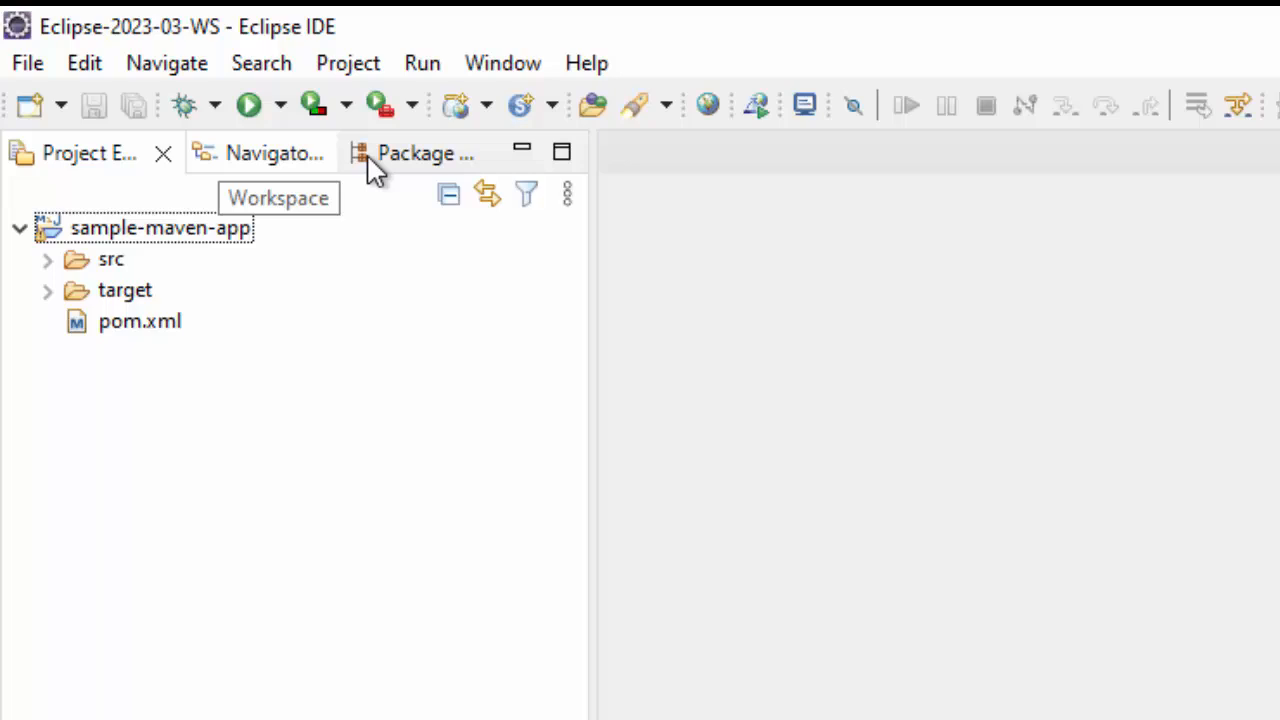
{"action": "left_click", "coordinate": [414, 152]}
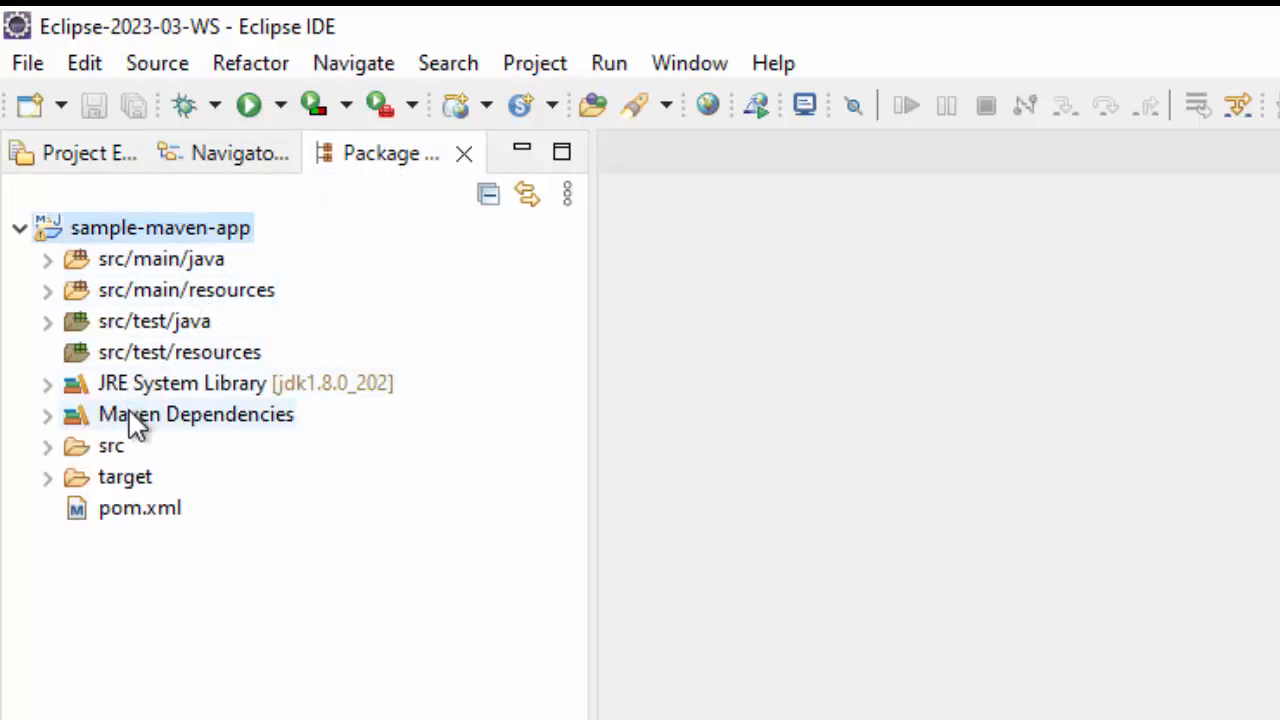
{"action": "mouse_move", "coordinate": [84, 152]}
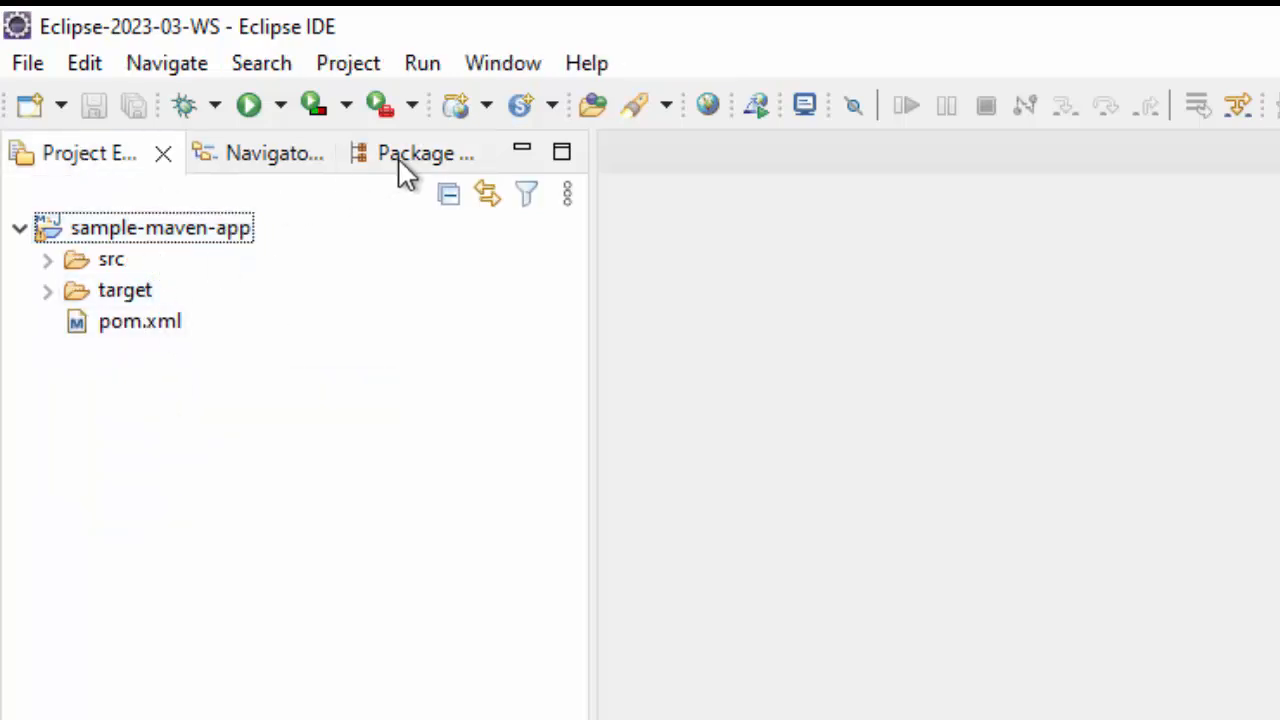
{"action": "left_click", "coordinate": [258, 152]}
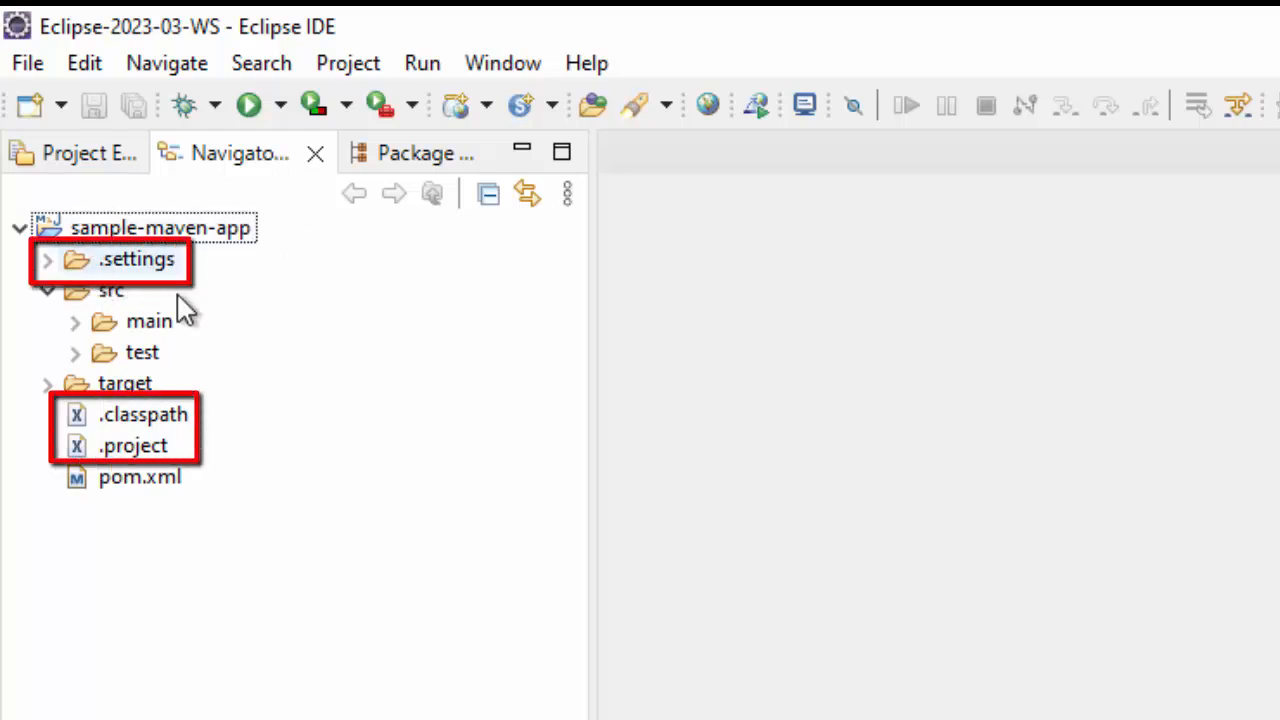
{"action": "mouse_move", "coordinate": [198, 452]}
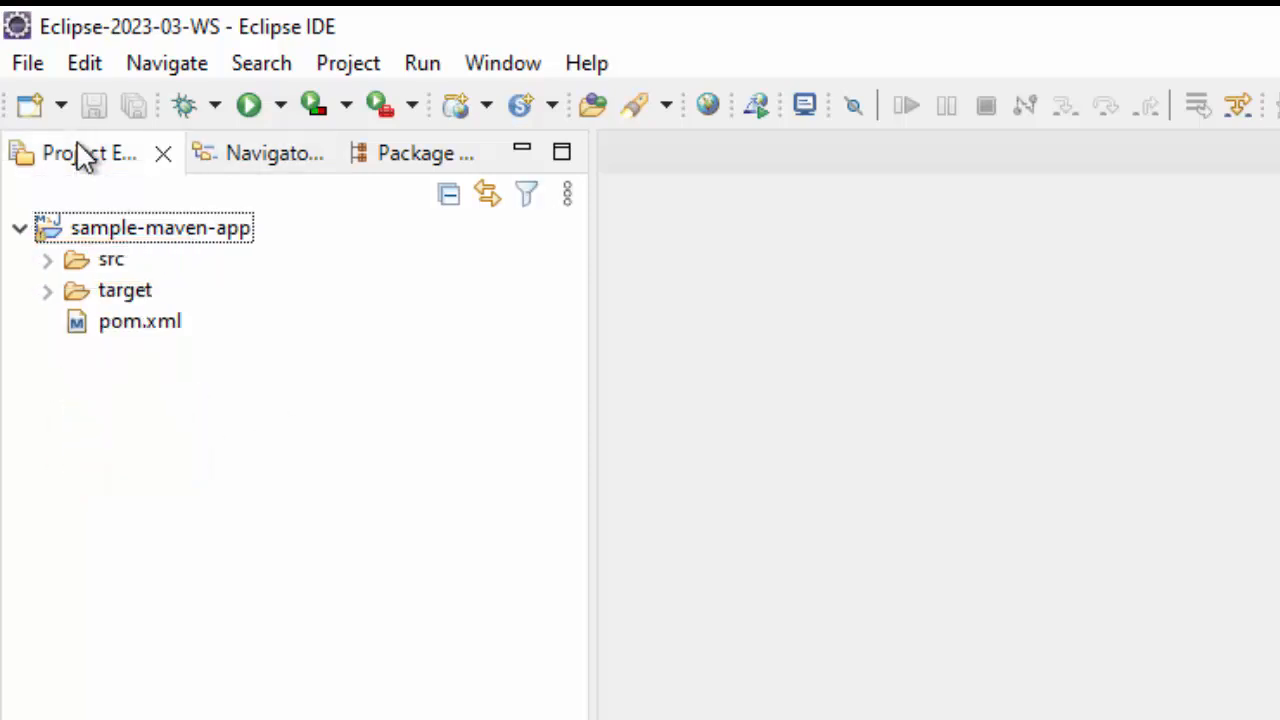
Uncheck Java Elements content and the .* resources pre-set filter, then apply with OK.
{"action": "left_click", "coordinate": [526, 194]}
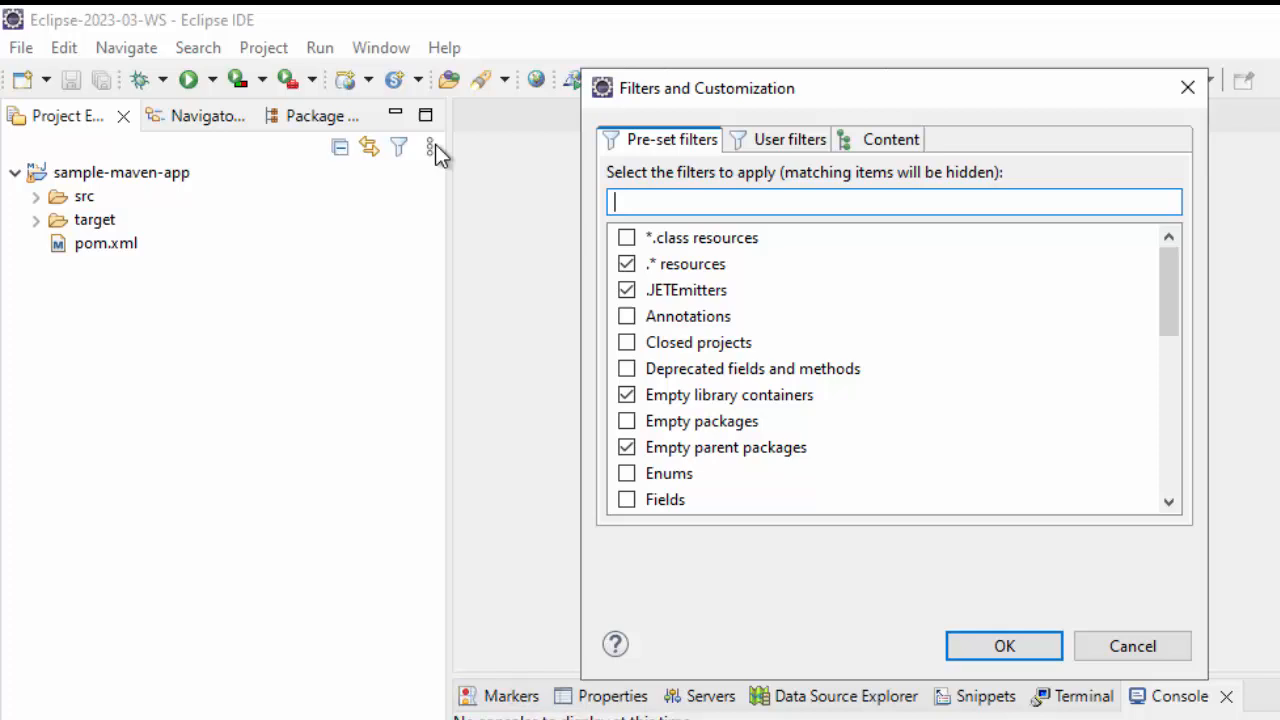
{"action": "left_click", "coordinate": [890, 140]}
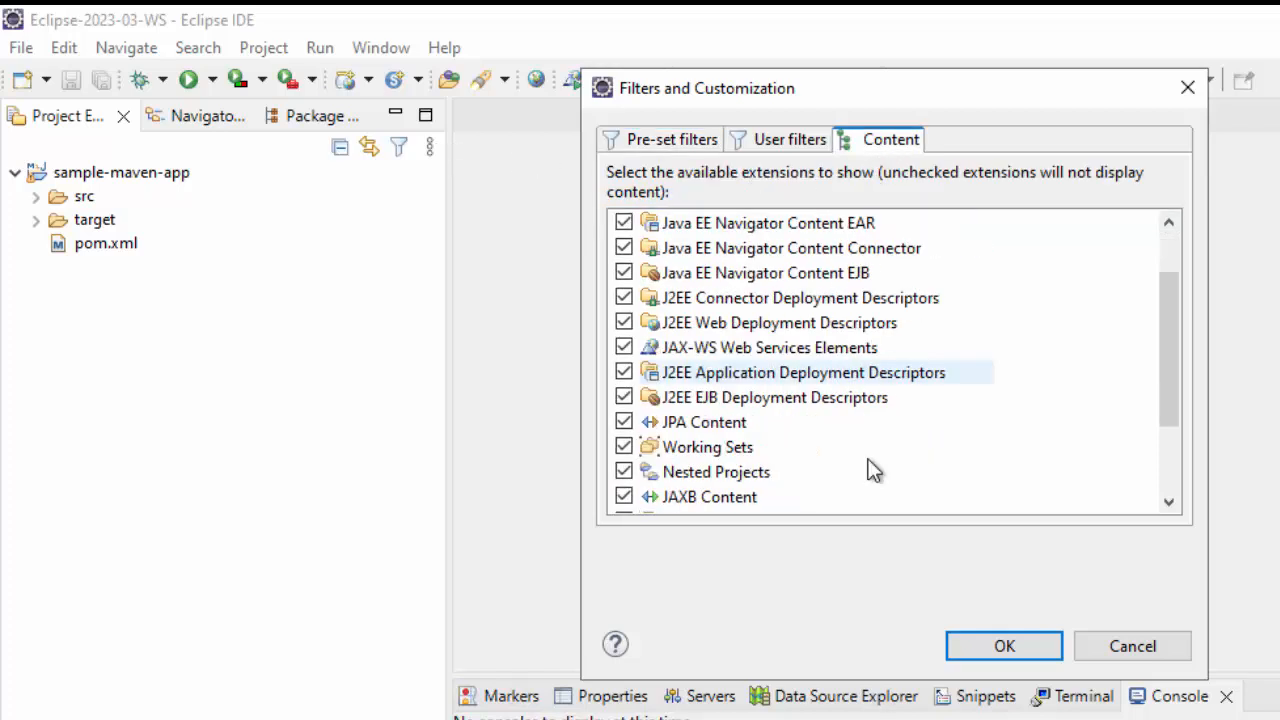
{"action": "left_click", "coordinate": [624, 422]}
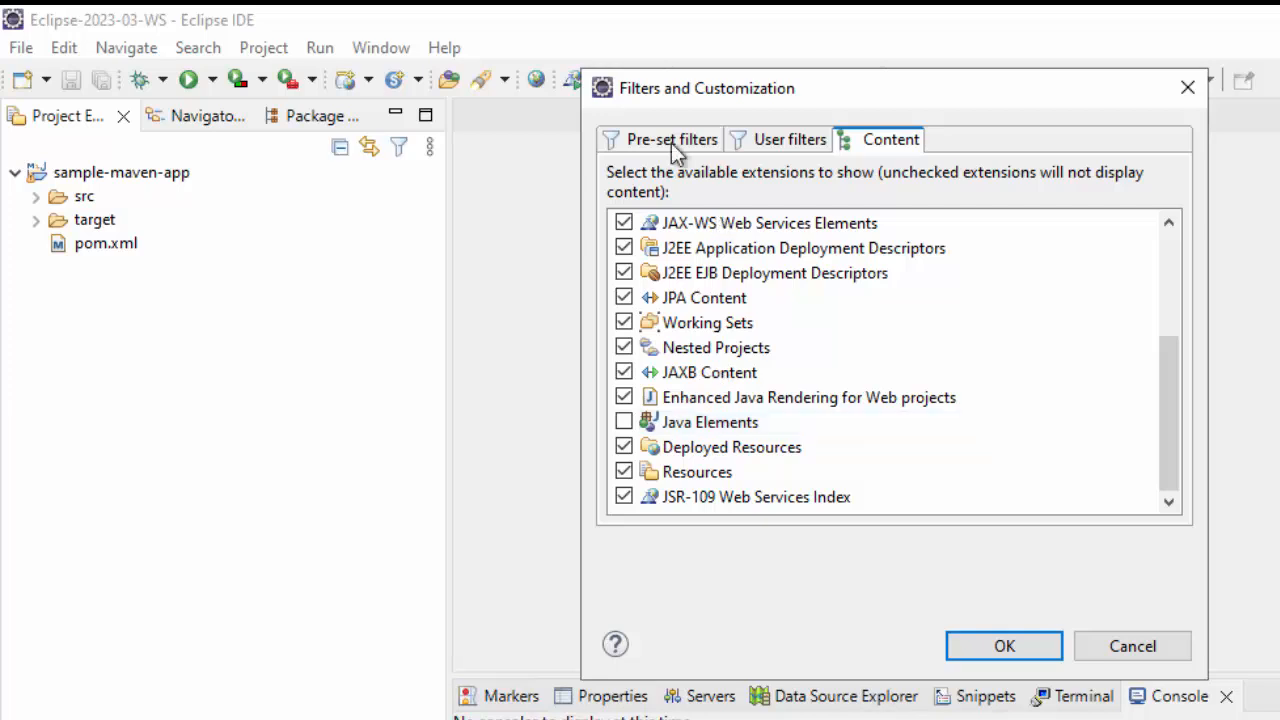
{"action": "left_click", "coordinate": [672, 140]}
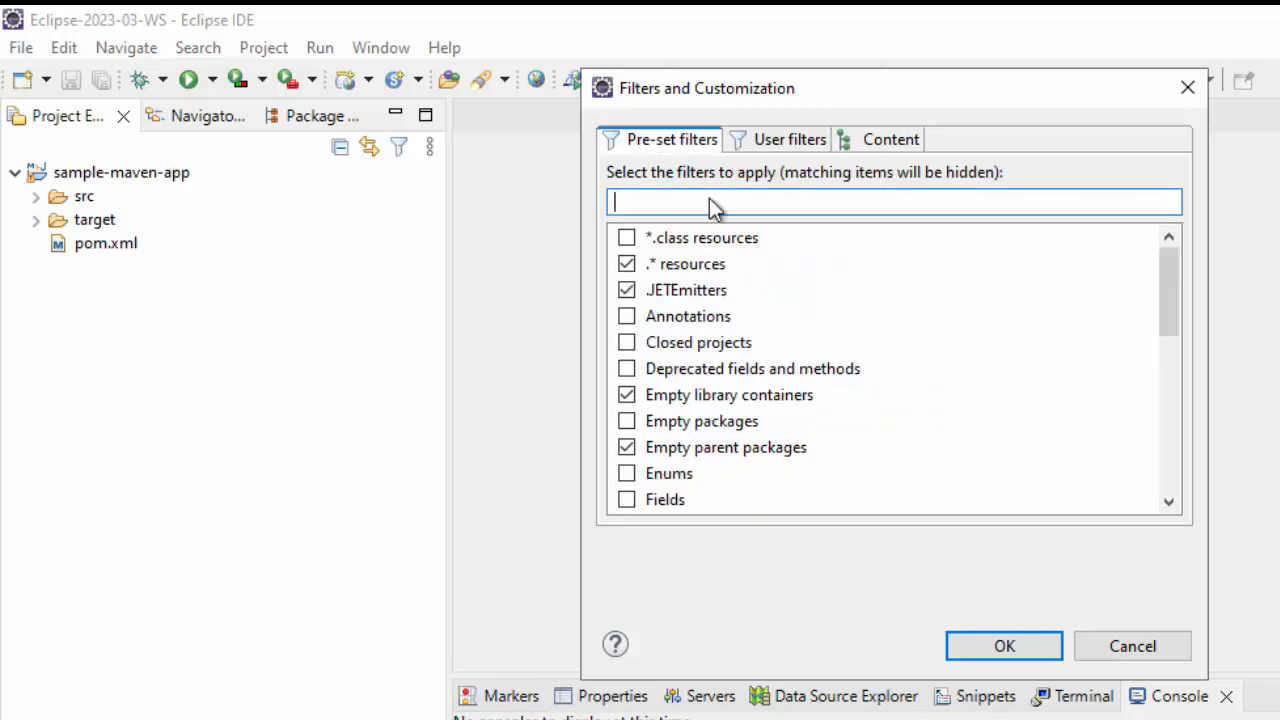
{"action": "left_click", "coordinate": [626, 264]}
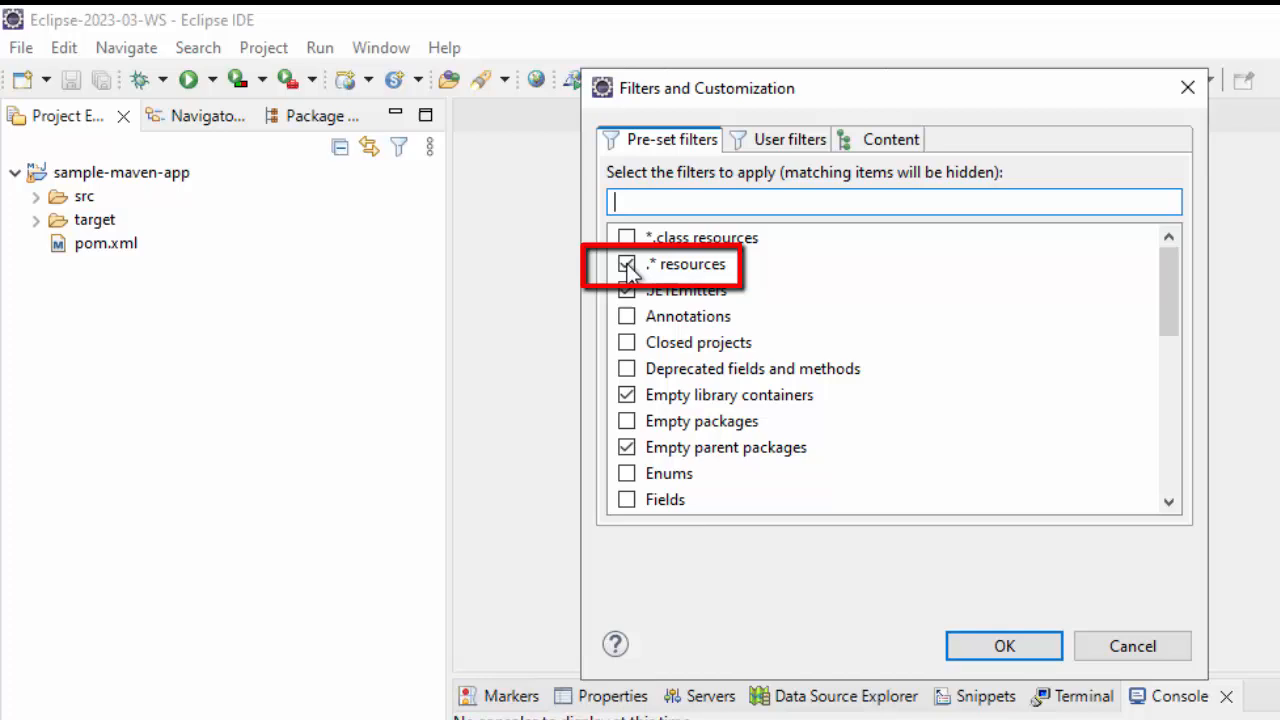
{"action": "left_click", "coordinate": [626, 264]}
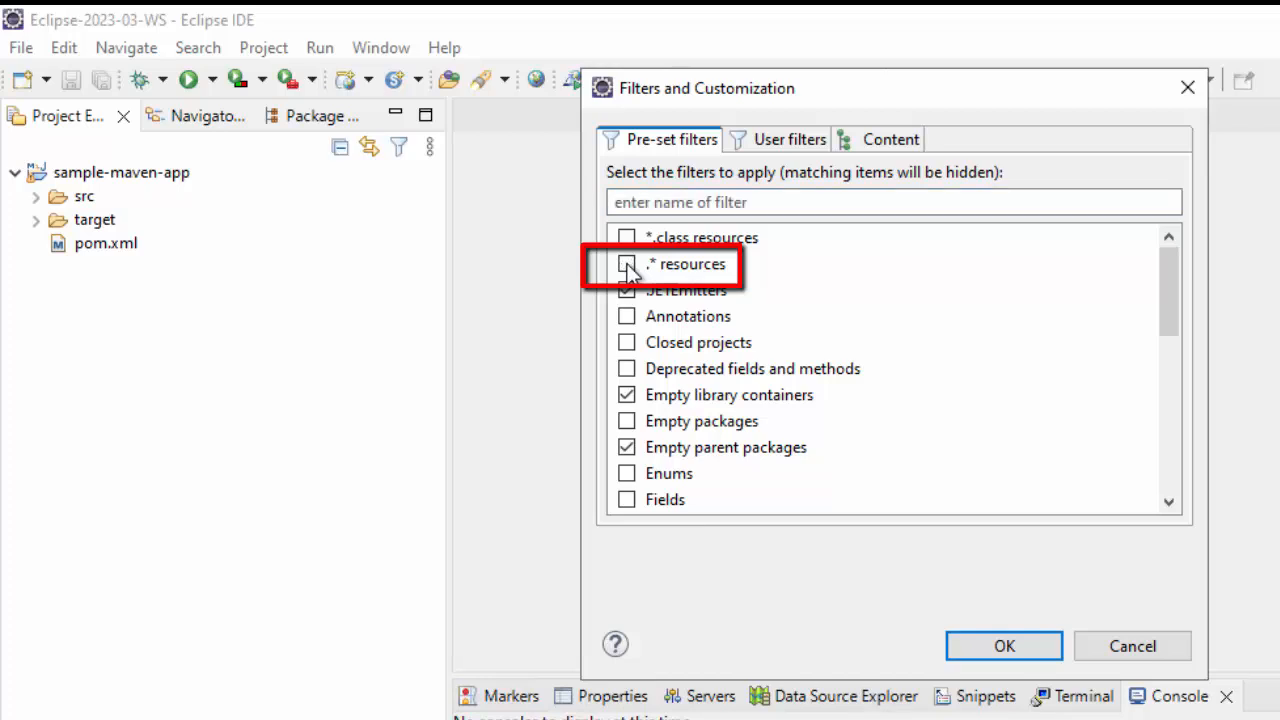
{"action": "left_click", "coordinate": [1004, 644]}
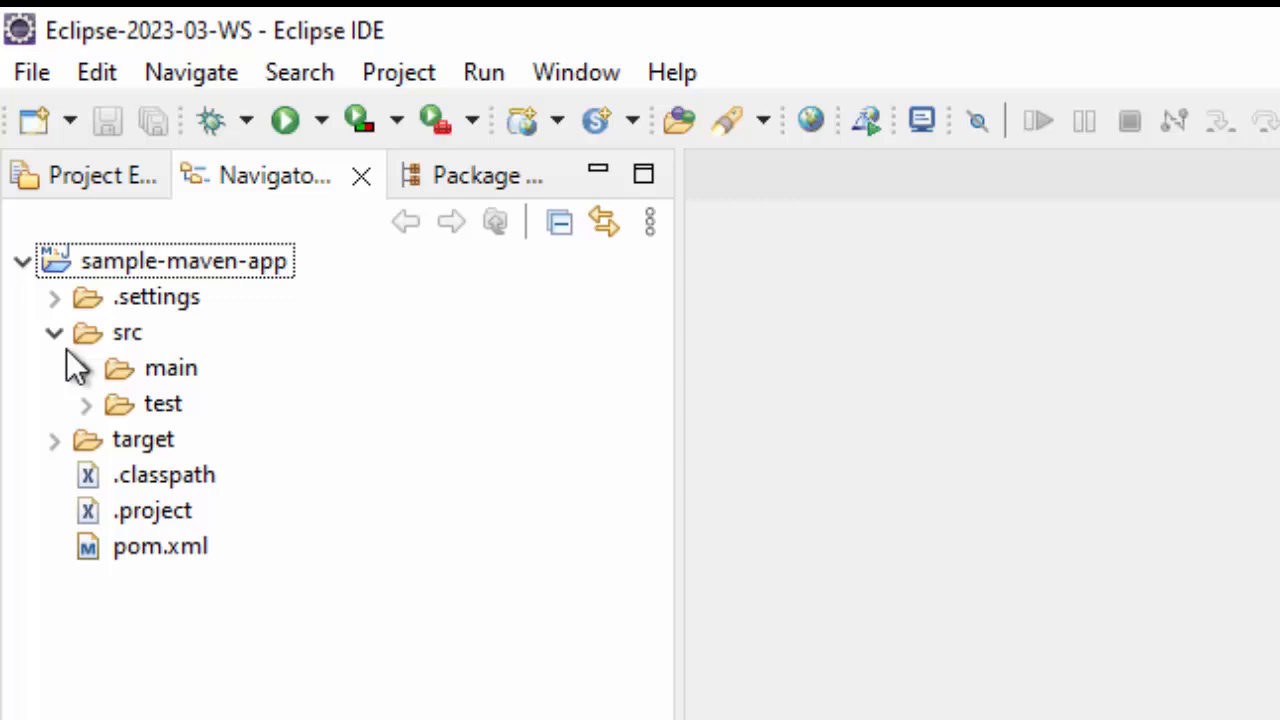
Collapse src in Navigator and compare with Project Explorer now listing .settings, .classpath and .project.
{"action": "left_click", "coordinate": [52, 332]}
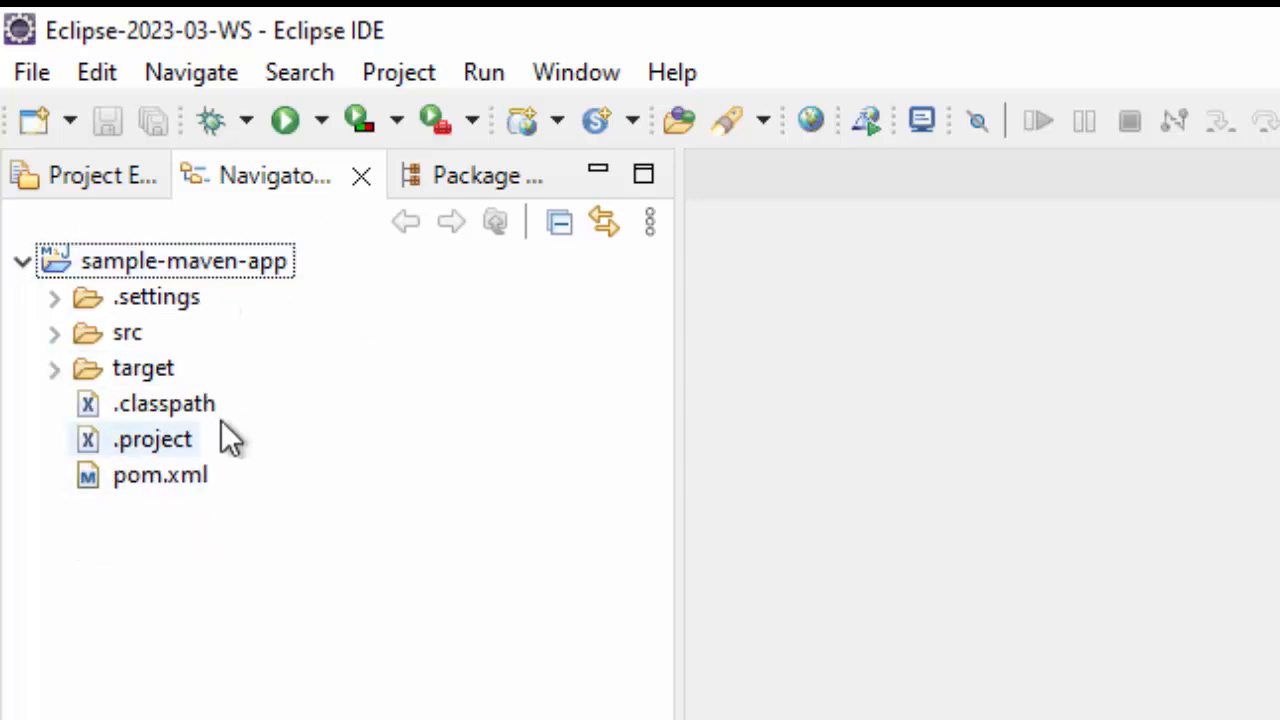
{"action": "left_click", "coordinate": [90, 176]}
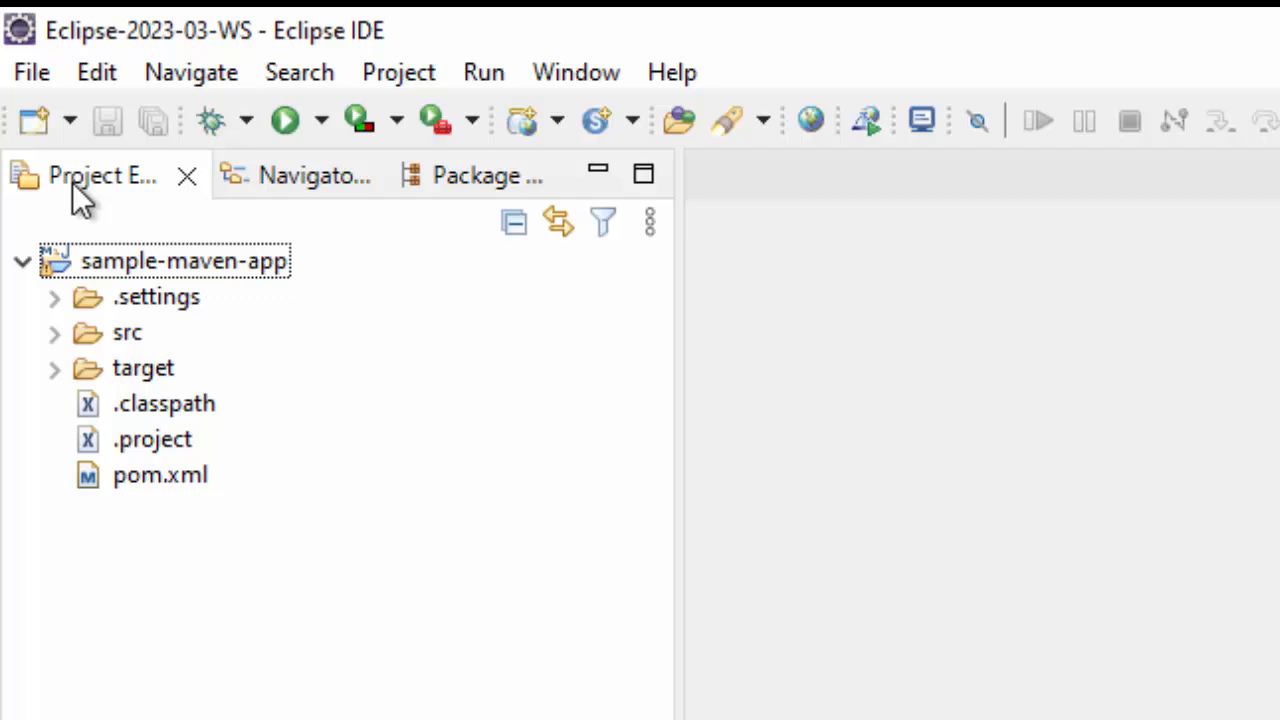
{"action": "mouse_move", "coordinate": [1070, 700]}
{"action": "type", "text": "download eclipse ide"}
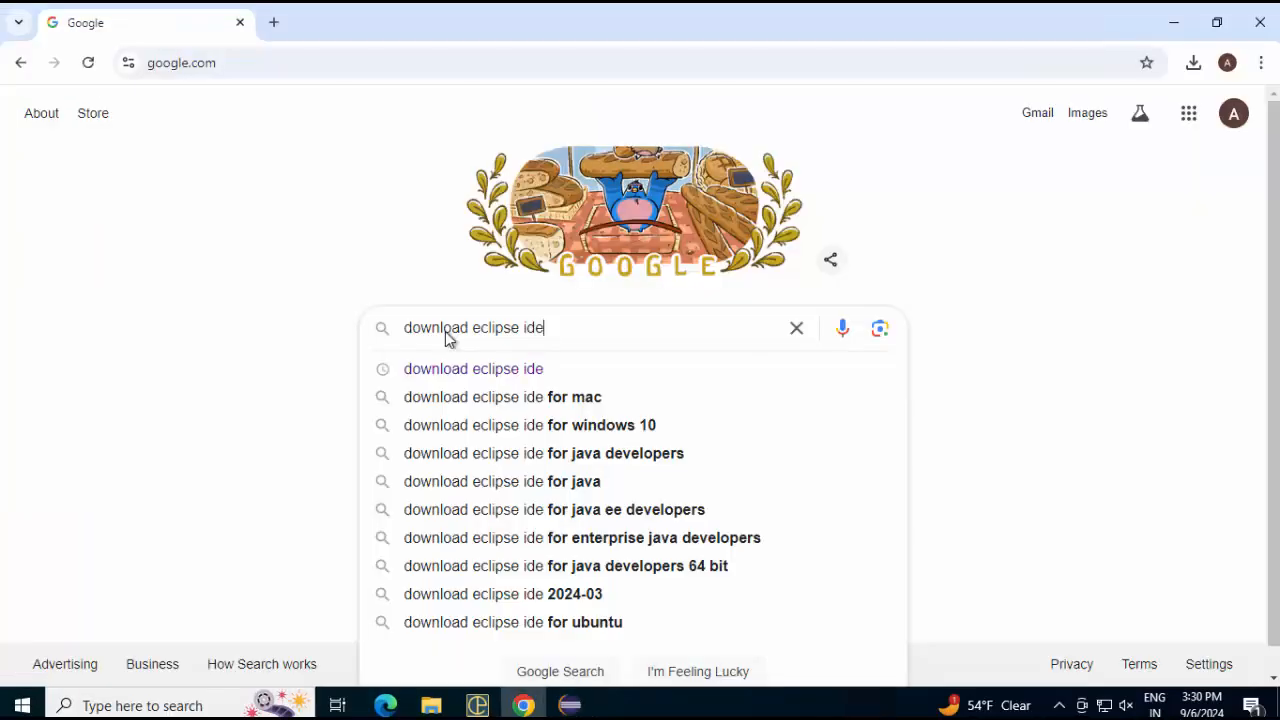
Search for Eclipse IDE downloads, open the Eclipse downloads page and go to Download Packages.
{"action": "key", "text": "Enter"}
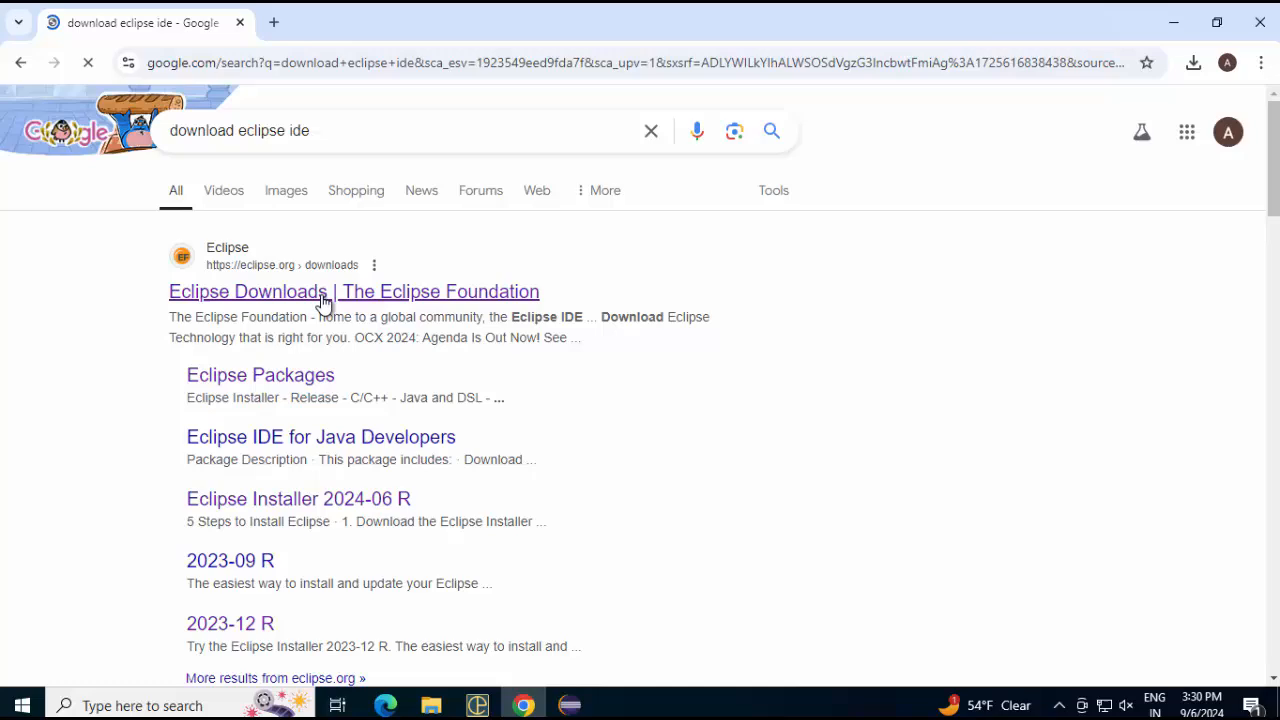
{"action": "left_click", "coordinate": [322, 292]}
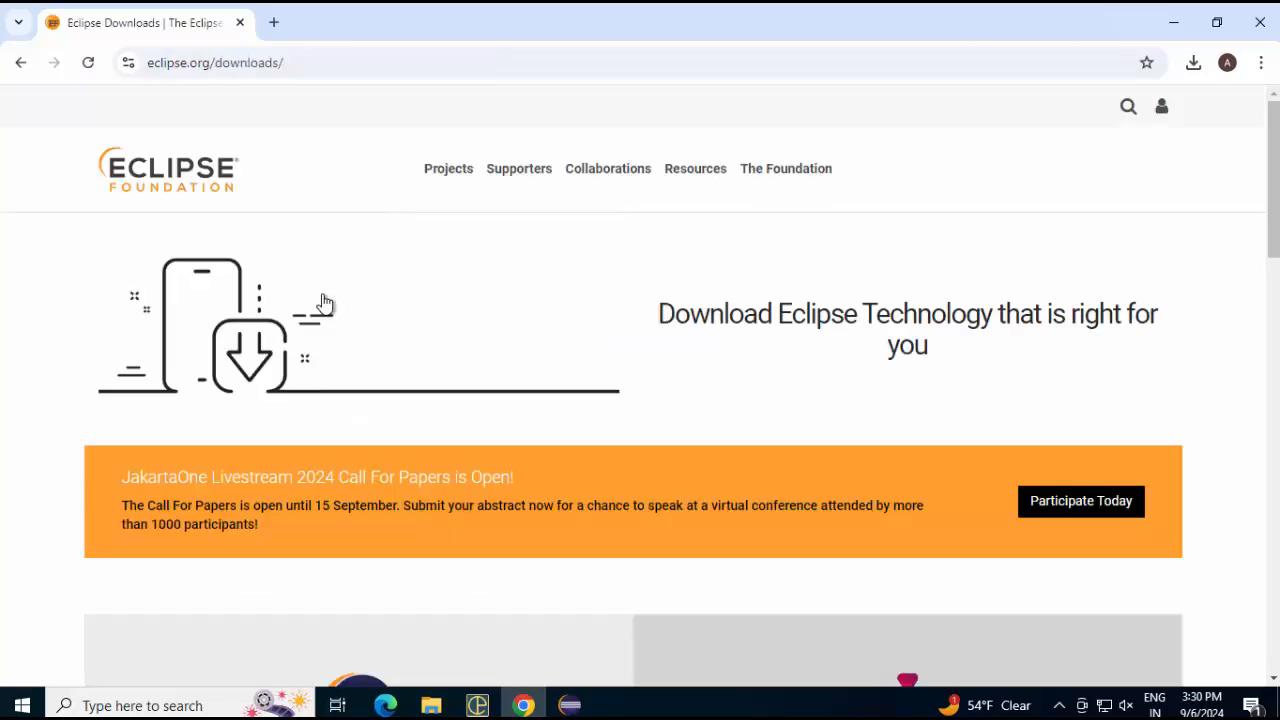
{"action": "scroll", "scroll_direction": "down", "scroll_amount": 3}
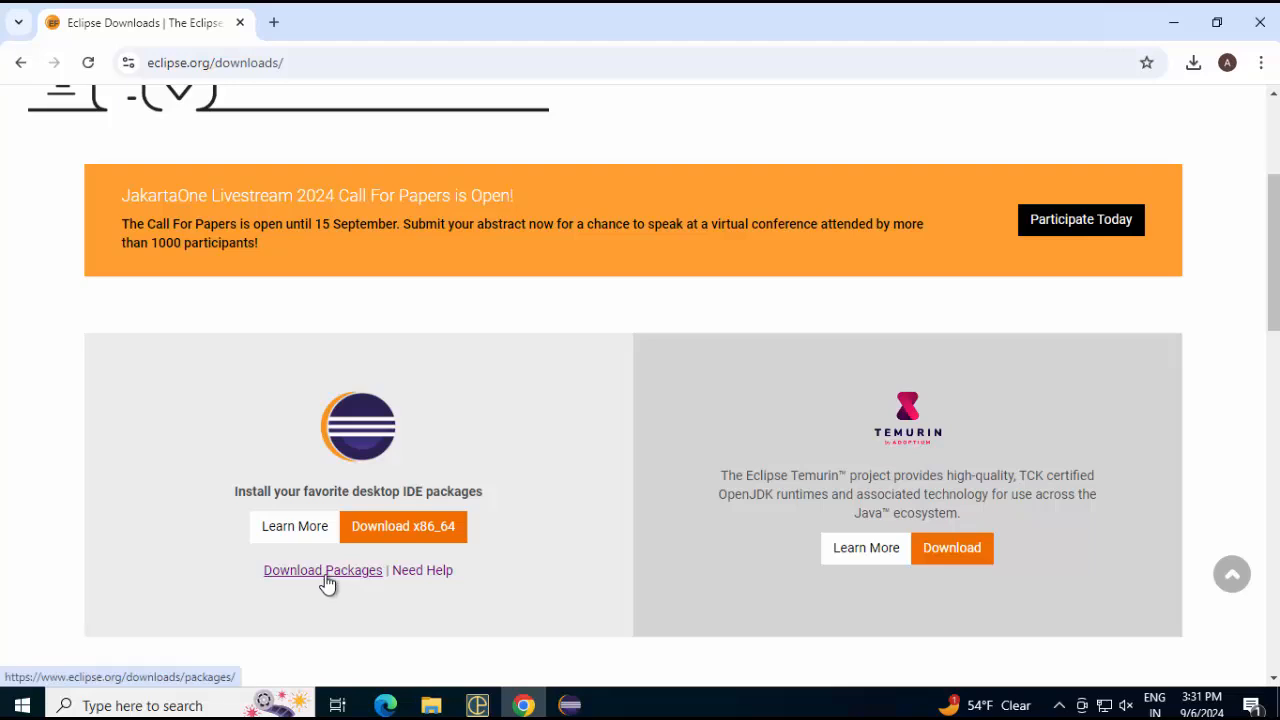
{"action": "mouse_move", "coordinate": [390, 532]}
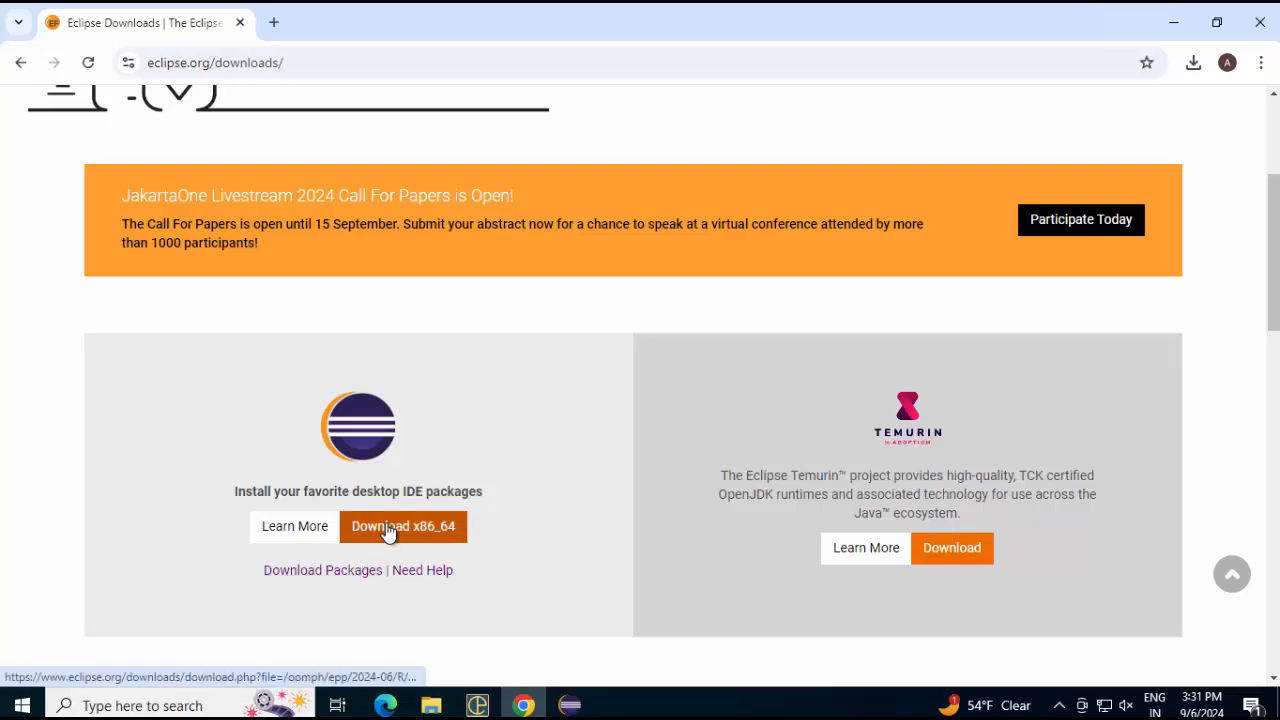
{"action": "left_click", "coordinate": [322, 570]}
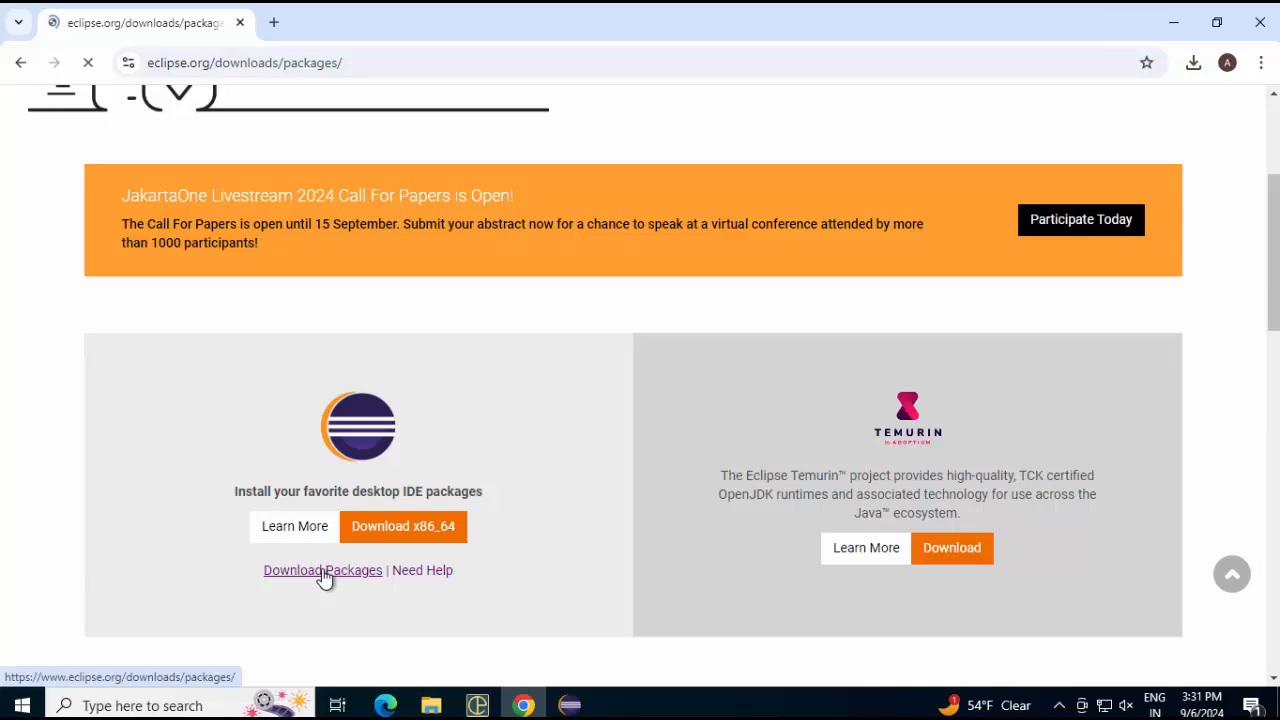
Load the Eclipse Packages page showing the 2024-06 R release.
{"action": "left_click", "coordinate": [322, 570]}
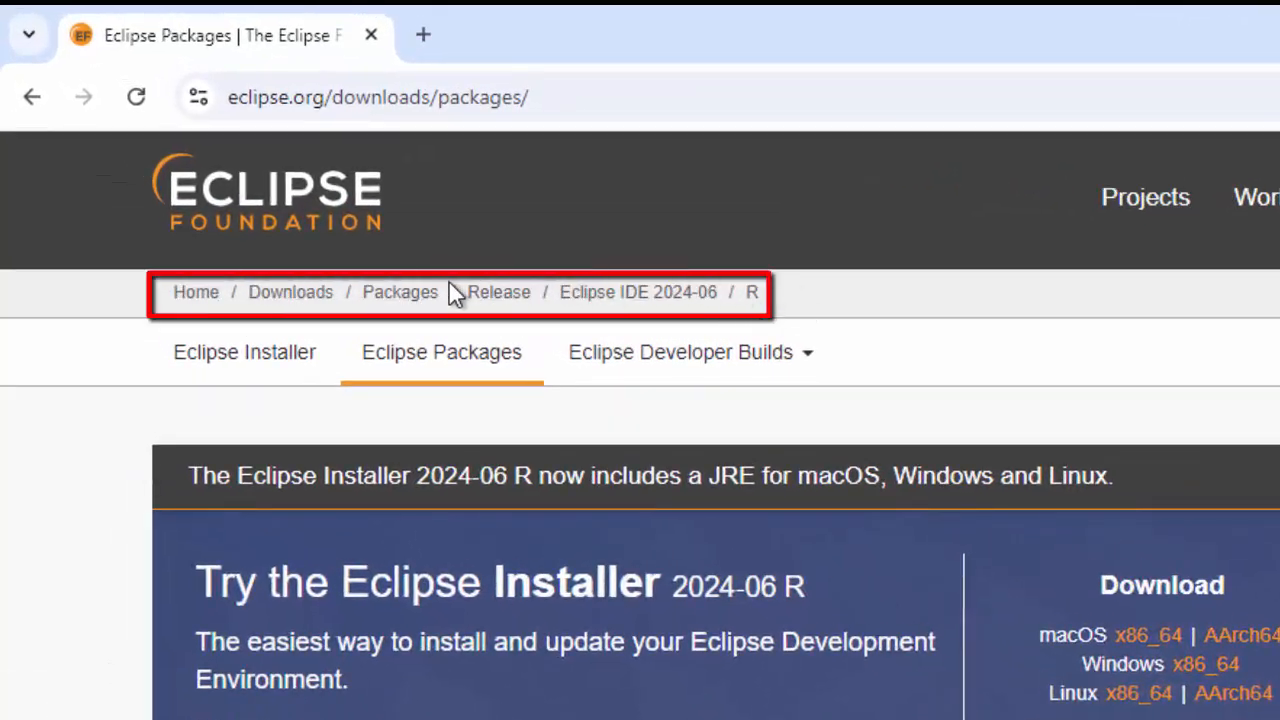
{"action": "mouse_move", "coordinate": [696, 318]}
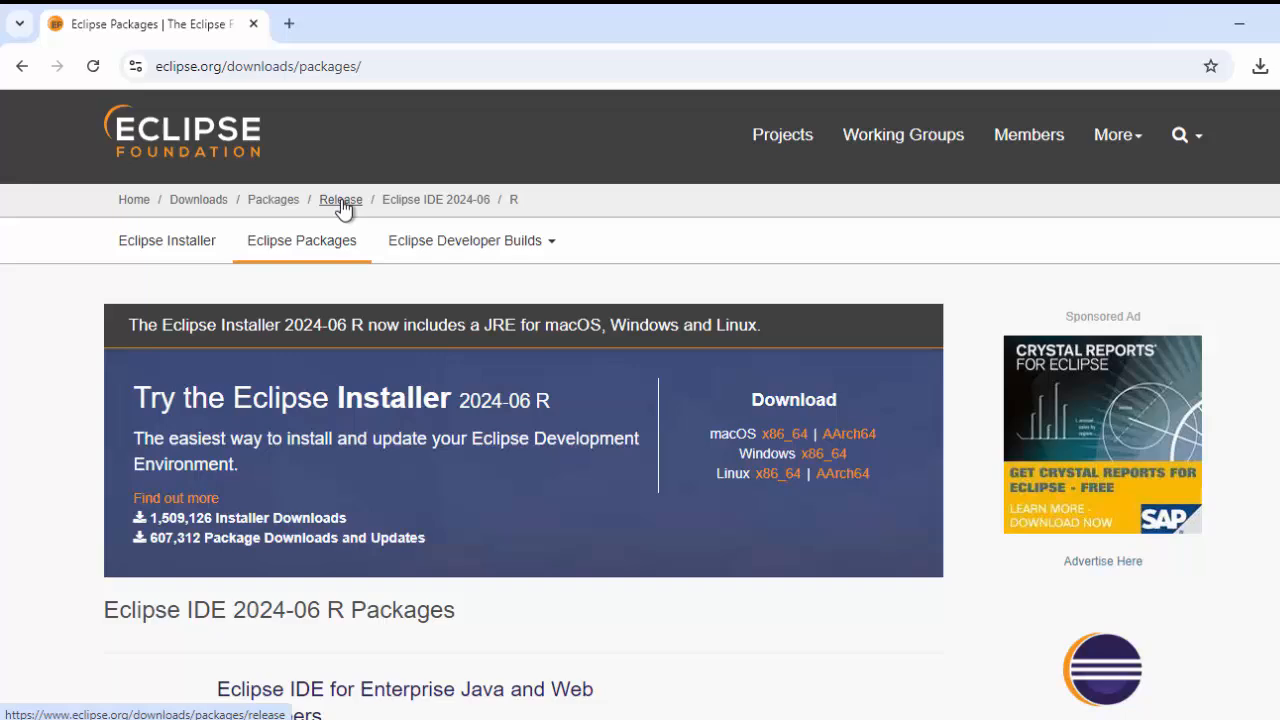
Navigate via the Release breadcrumb to the EPP Releases list spanning 2024-09 back to 2020-03.
{"action": "left_click", "coordinate": [340, 200]}
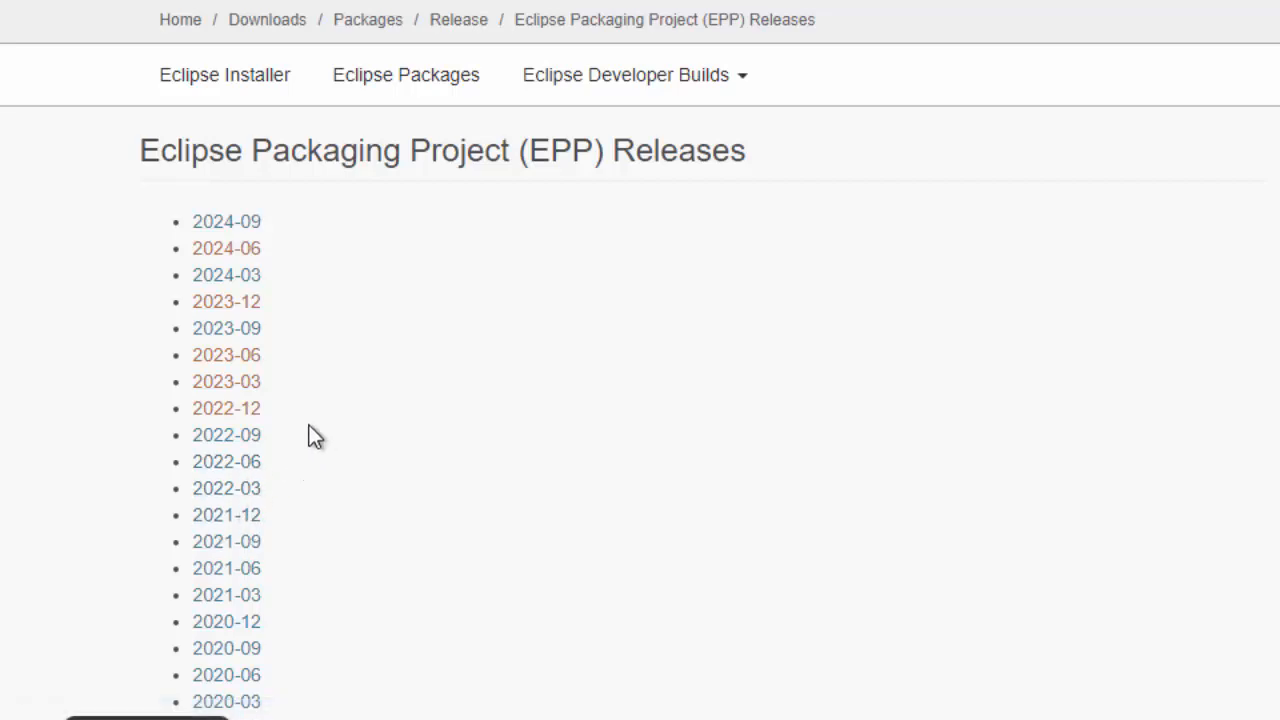
{"action": "mouse_move", "coordinate": [640, 392]}
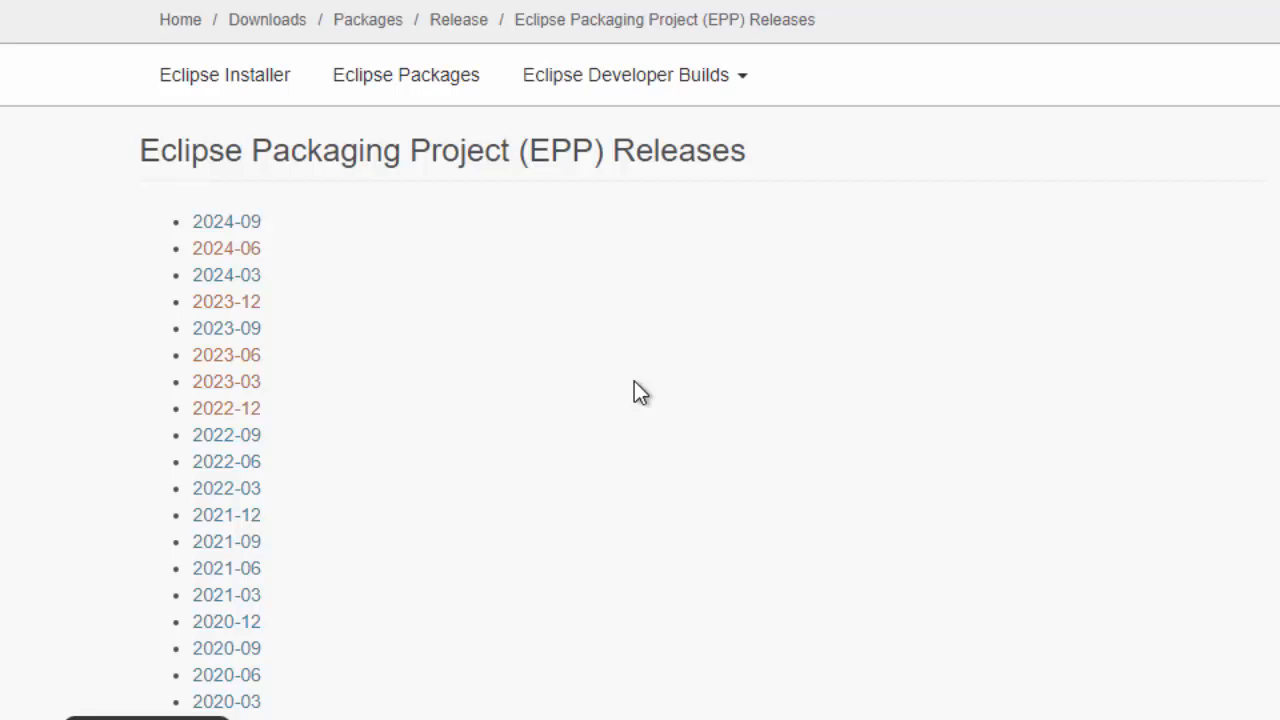